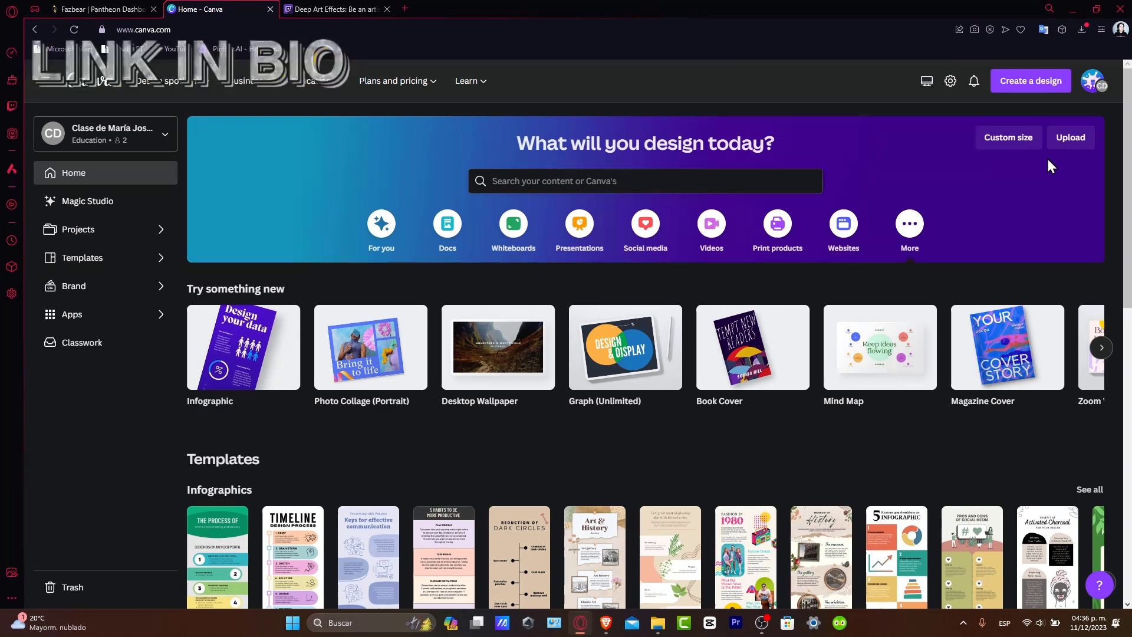
- Open the 'Create a design' dropdown on the Canva home page
{"action": "left_click", "coordinate": [1030, 81]}
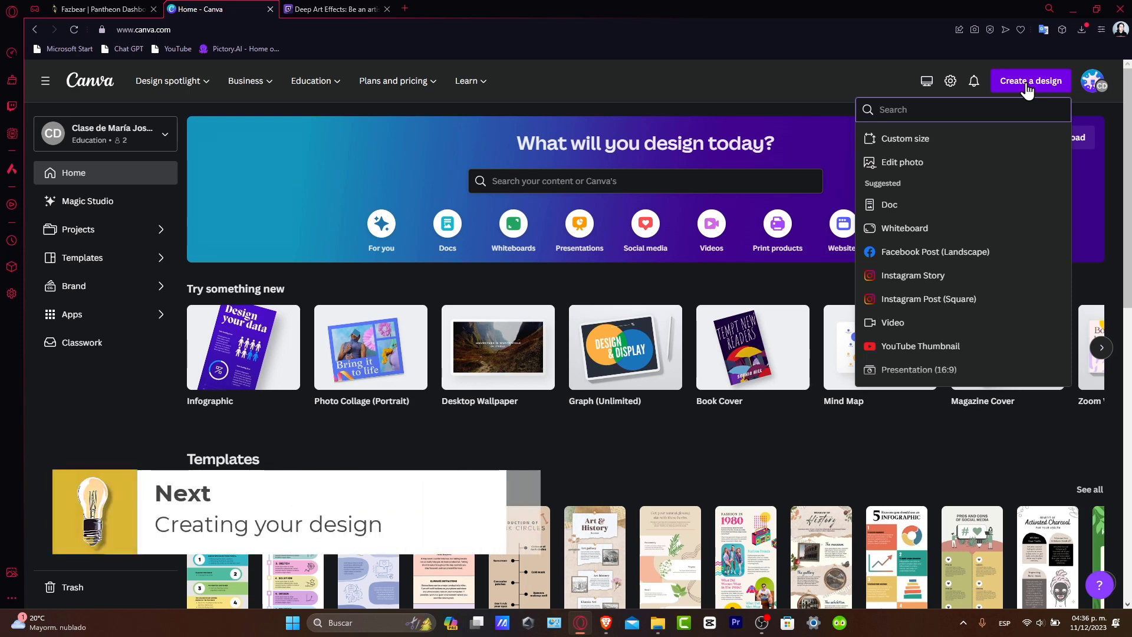
{"action": "left_click", "coordinate": [904, 138]}
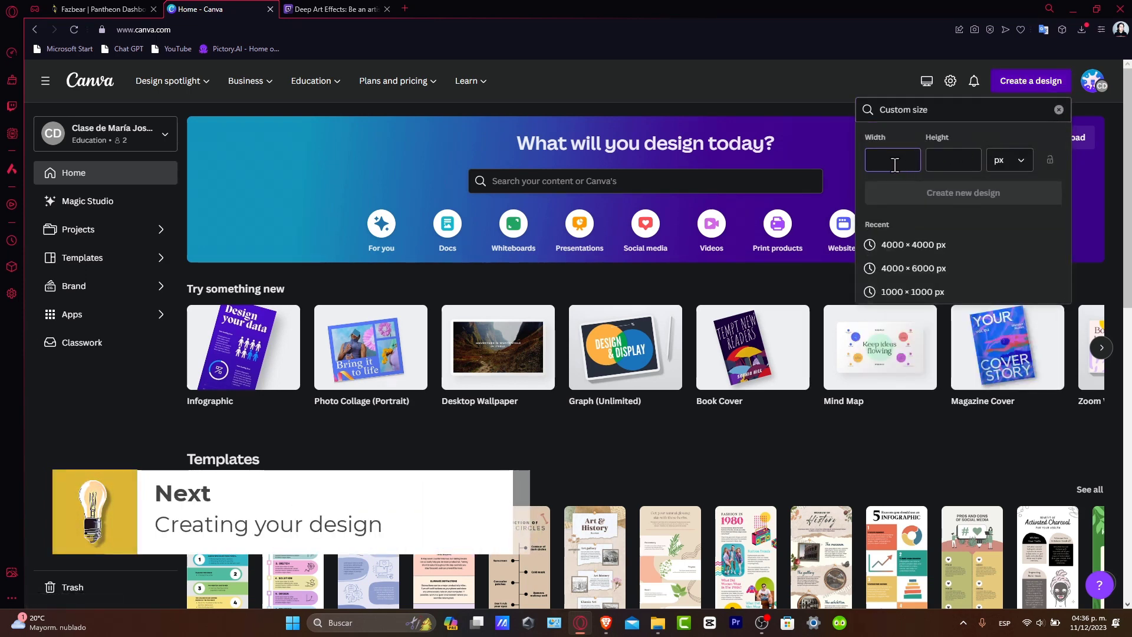
{"action": "type", "text": "1920"}
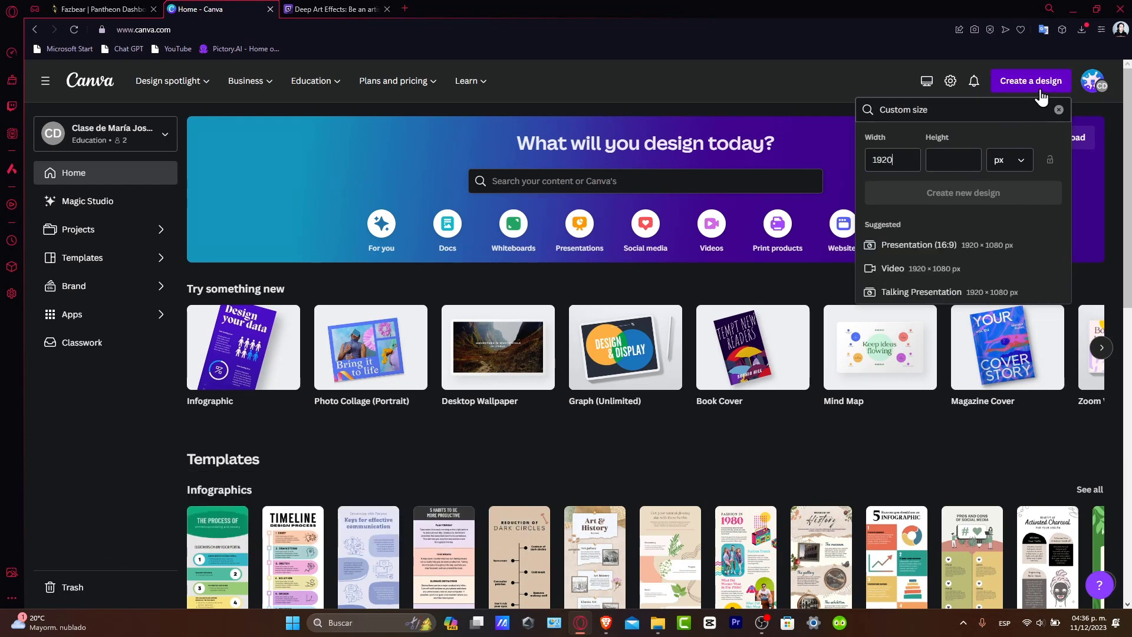
{"action": "left_click", "coordinate": [1059, 109]}
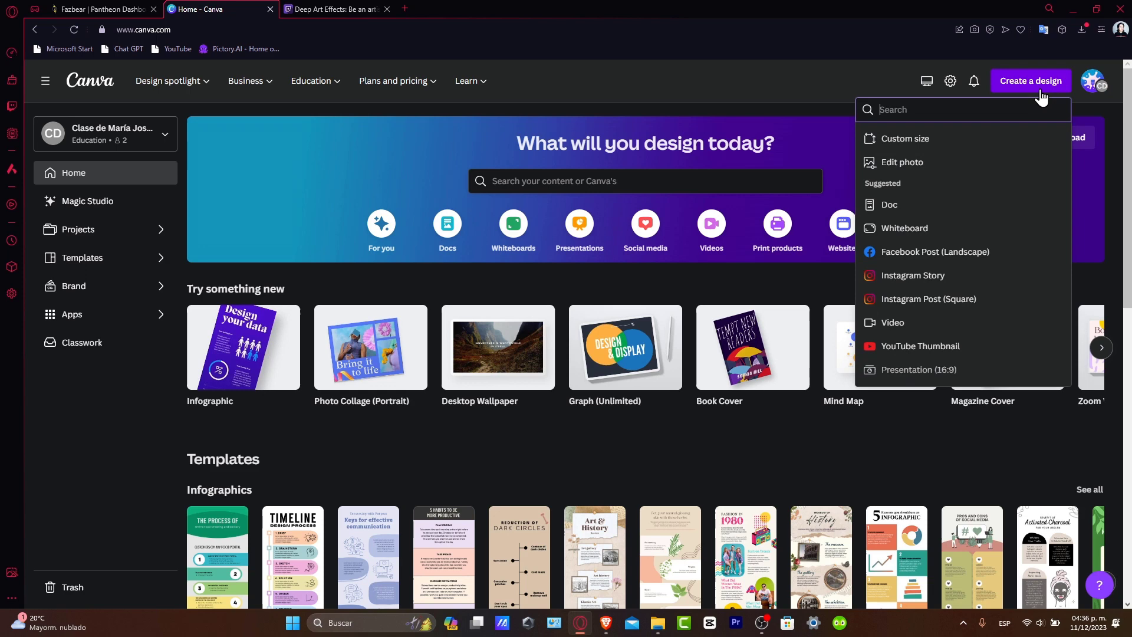
{"action": "mouse_move", "coordinate": [1018, 117]}
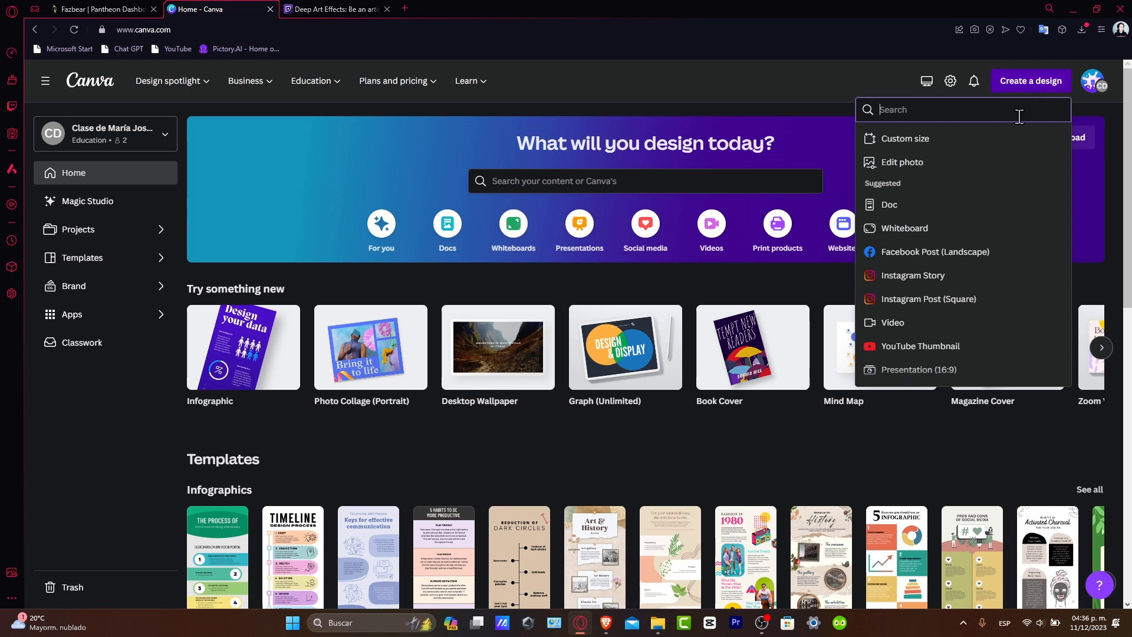
{"action": "mouse_move", "coordinate": [978, 228]}
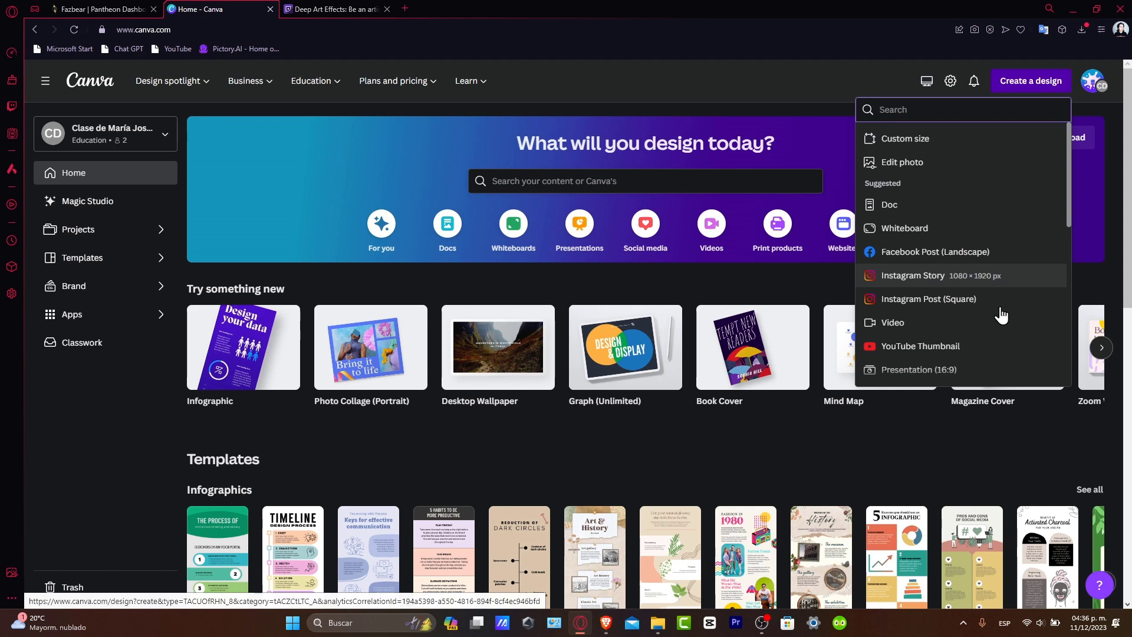
{"action": "scroll", "scroll_direction": "down", "scroll_amount": 3}
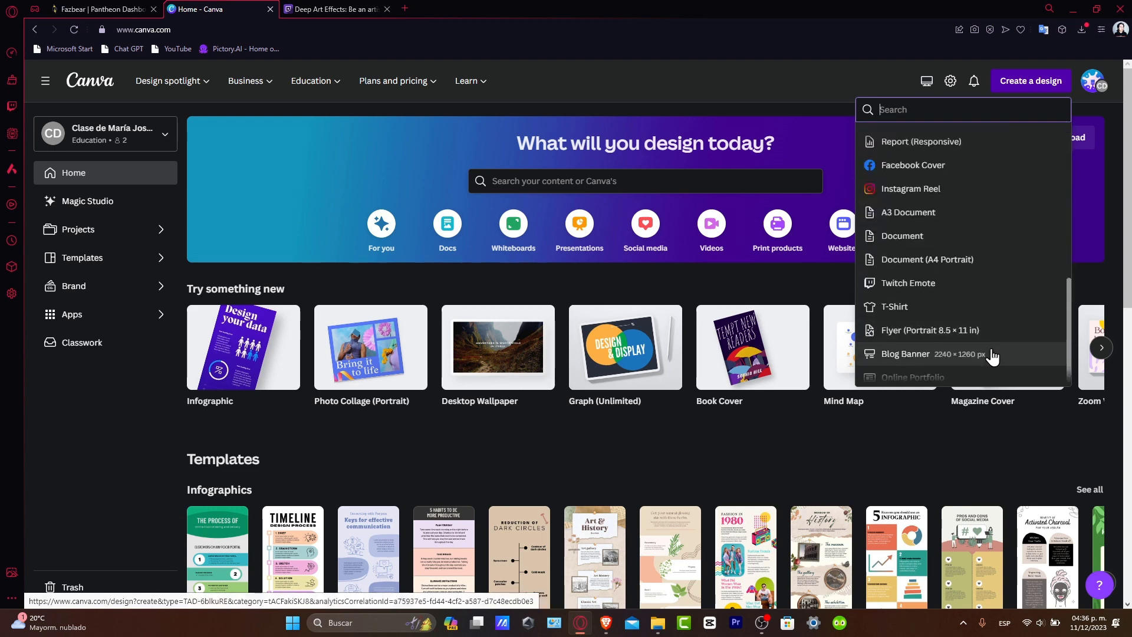
{"action": "scroll", "scroll_direction": "up", "scroll_amount": 3}
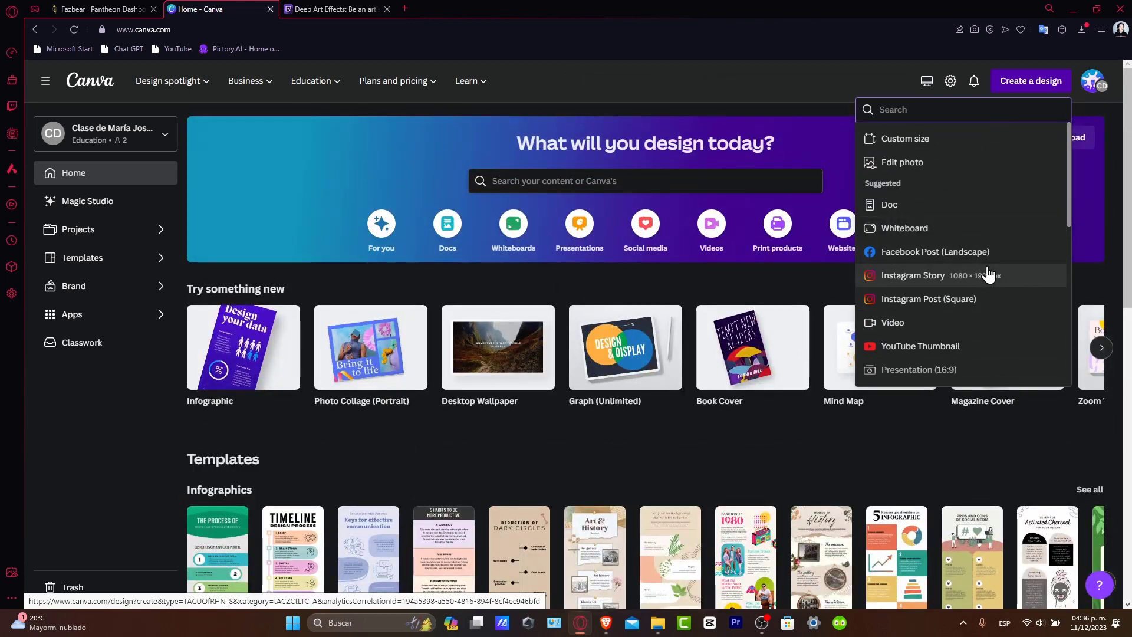
{"action": "mouse_move", "coordinate": [1025, 292]}
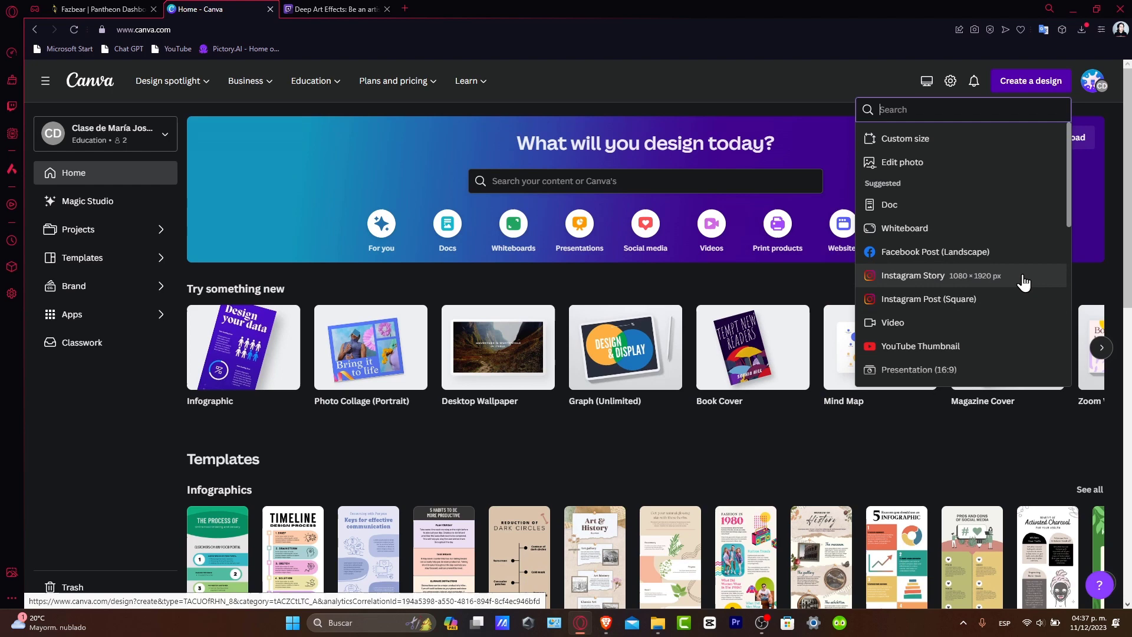
- Create a blank Instagram Story and add the model photo to its page from Elements
{"action": "left_click", "coordinate": [913, 275]}
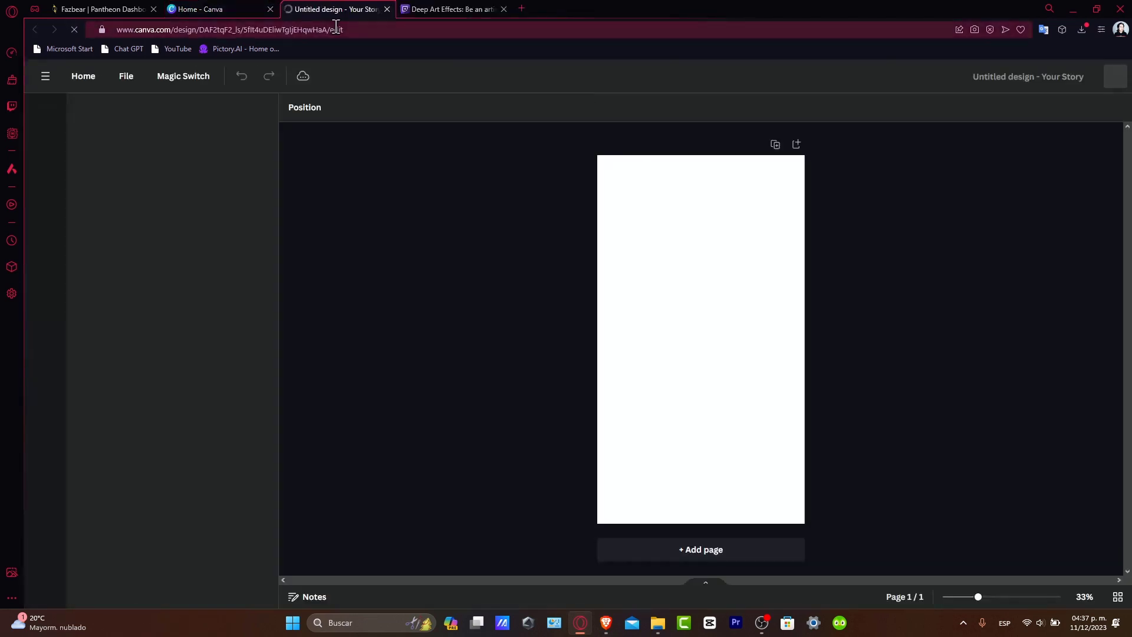
{"action": "left_click", "coordinate": [44, 113]}
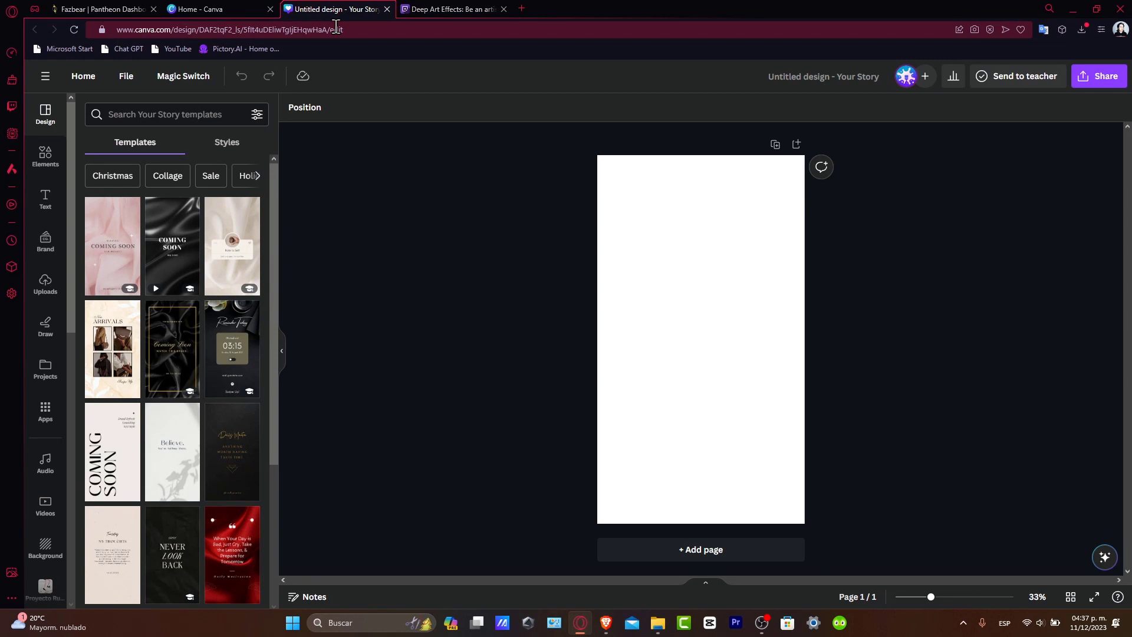
{"action": "left_click", "coordinate": [44, 156]}
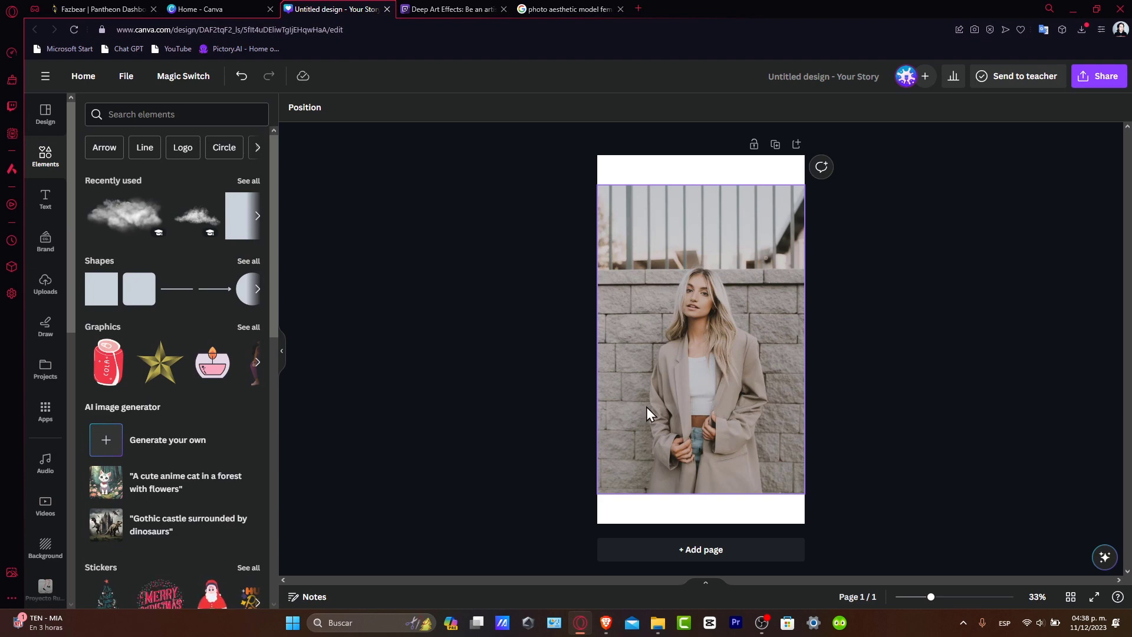
{"action": "left_click", "coordinate": [339, 378]}
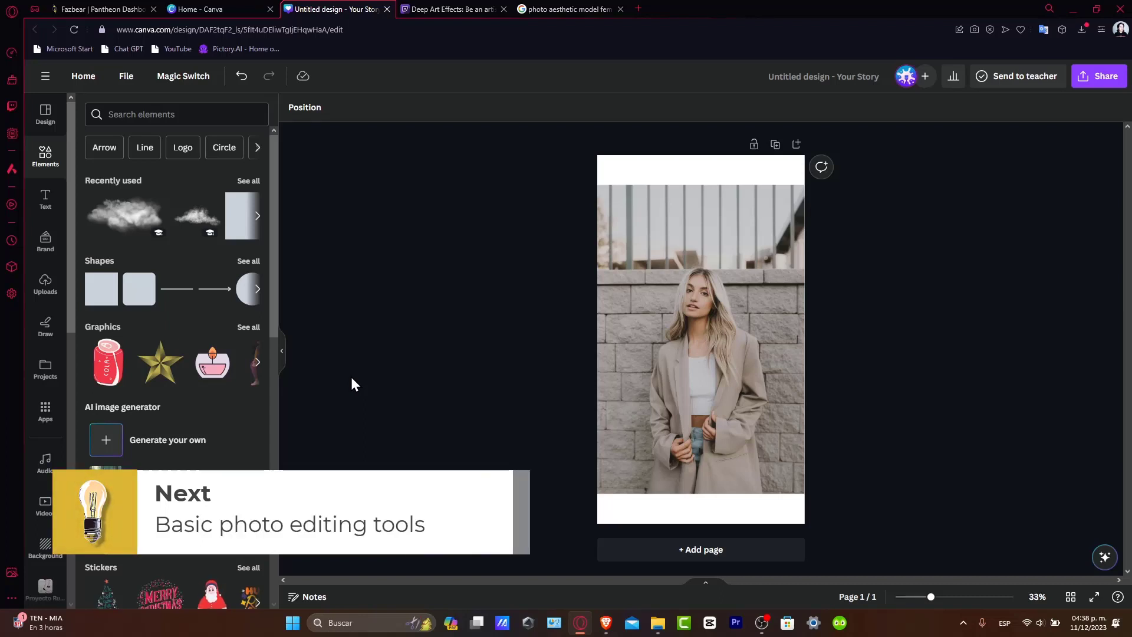
{"action": "left_click", "coordinate": [701, 340]}
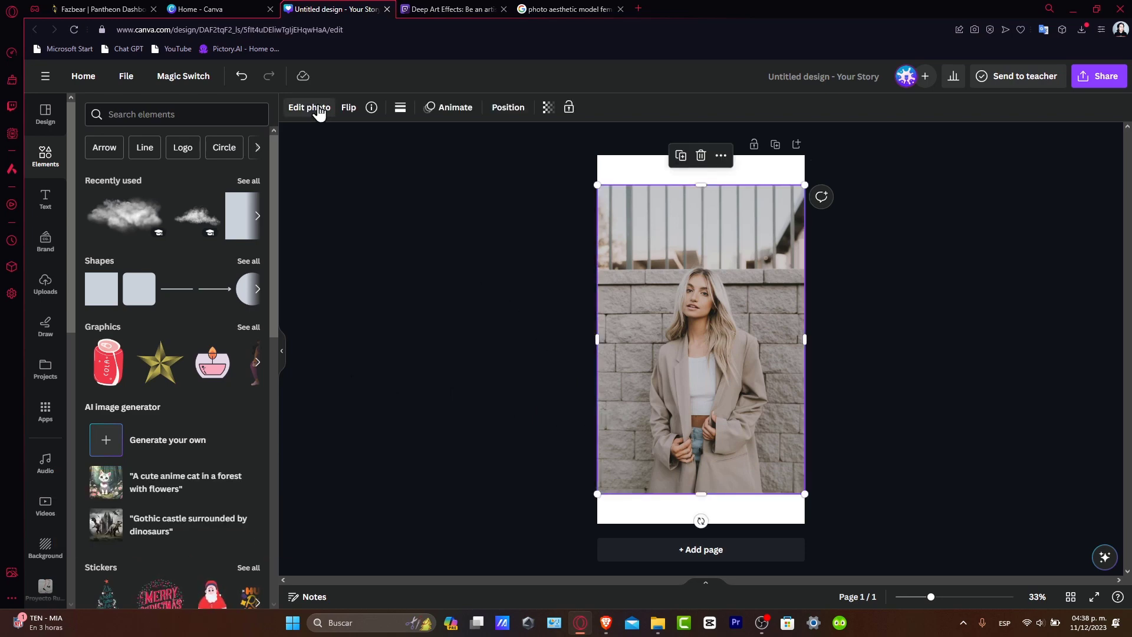
- Apply Auto-adjust to the woman's photo from the Edit photo Adjust tab
{"action": "left_click", "coordinate": [308, 107]}
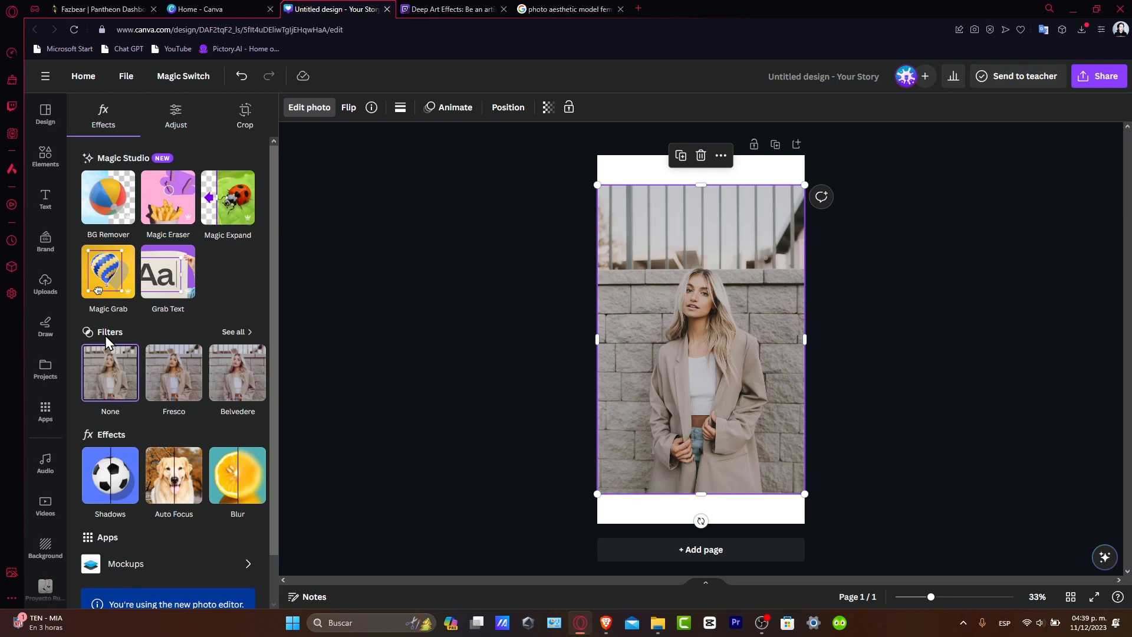
{"action": "left_click", "coordinate": [175, 116]}
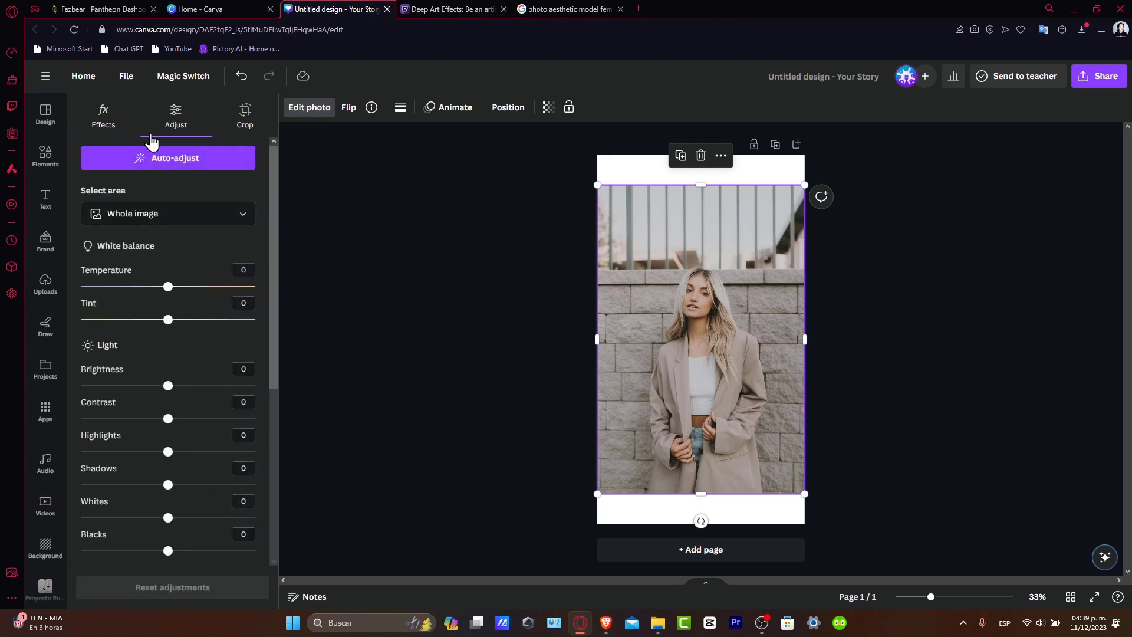
{"action": "mouse_move", "coordinate": [249, 427]}
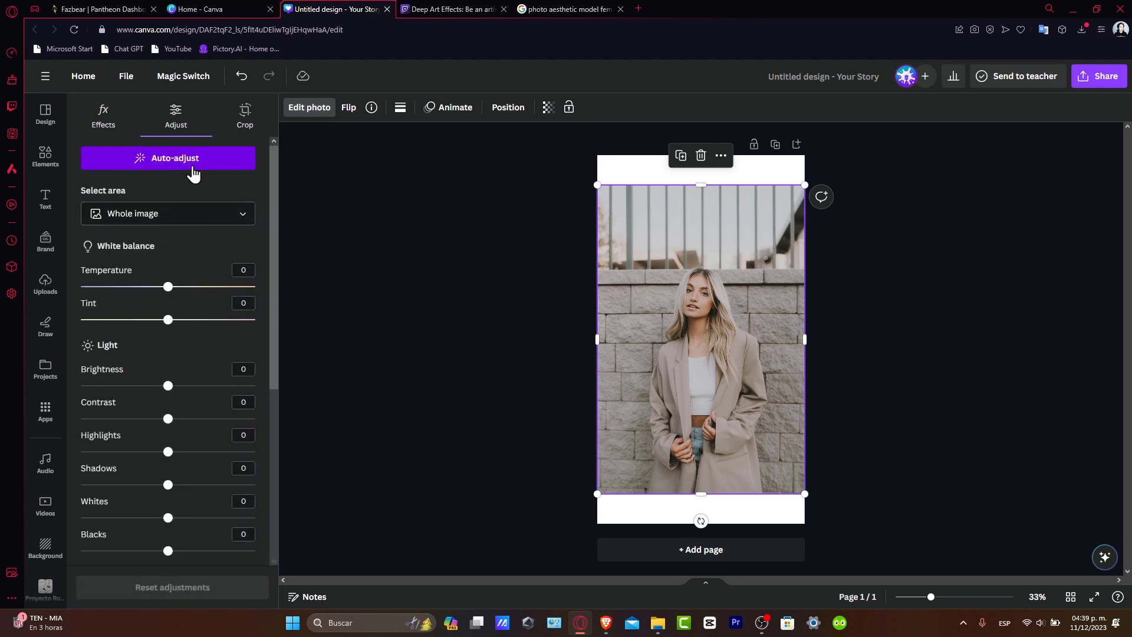
{"action": "left_click", "coordinate": [168, 157]}
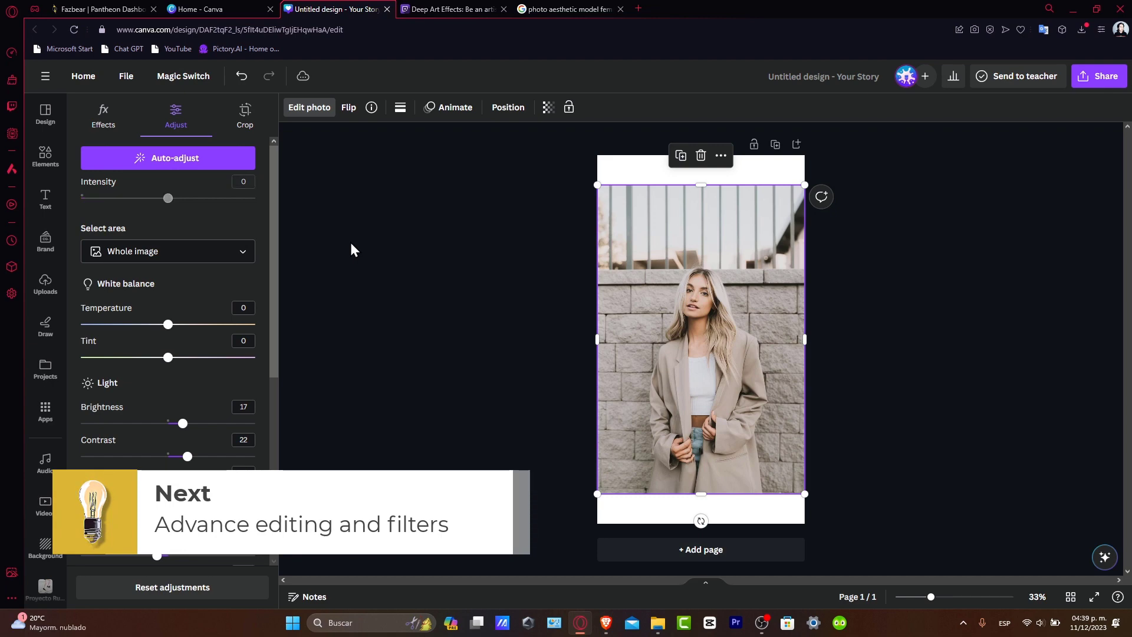
{"action": "mouse_move", "coordinate": [220, 166]}
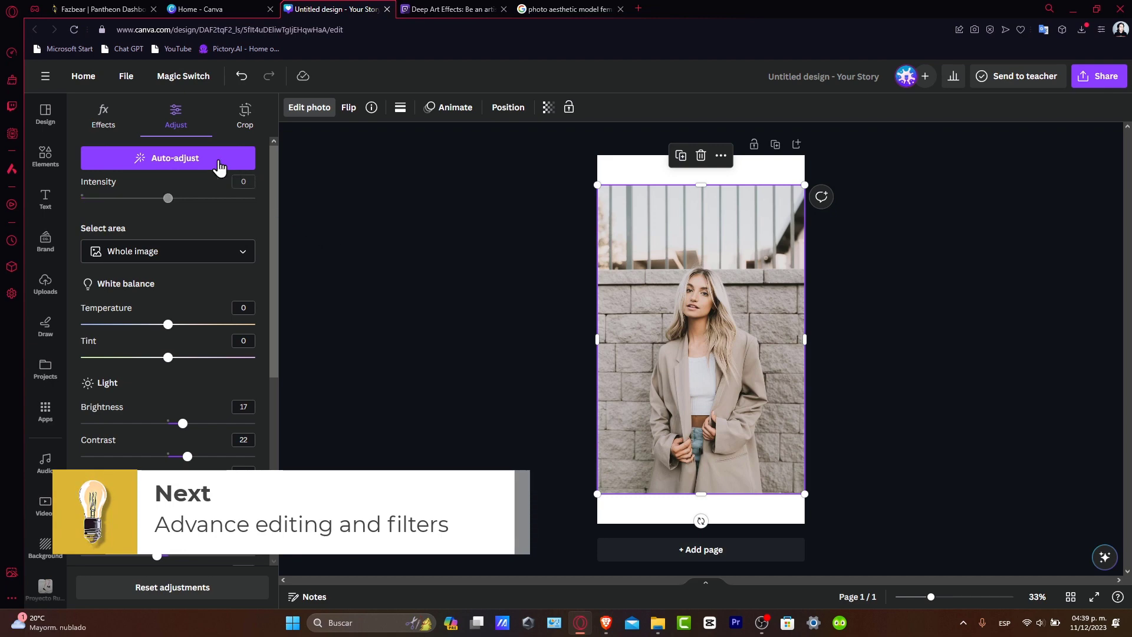
- Apply the warm Capri filter to the woman's photo from the full filter list
{"action": "left_click", "coordinate": [103, 113]}
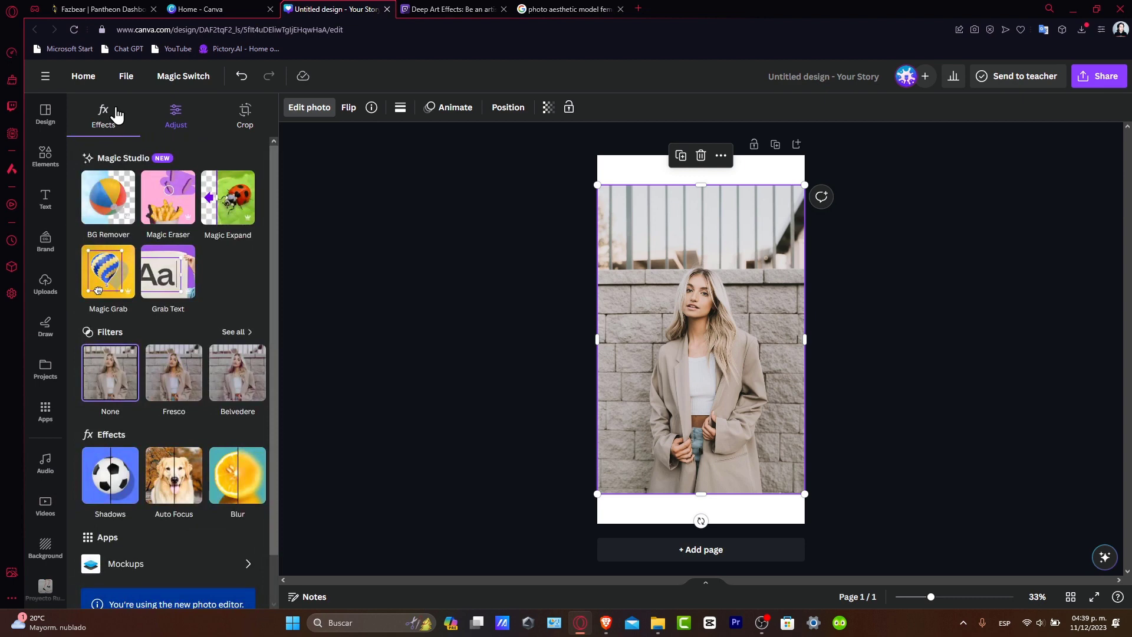
{"action": "mouse_move", "coordinate": [193, 274]}
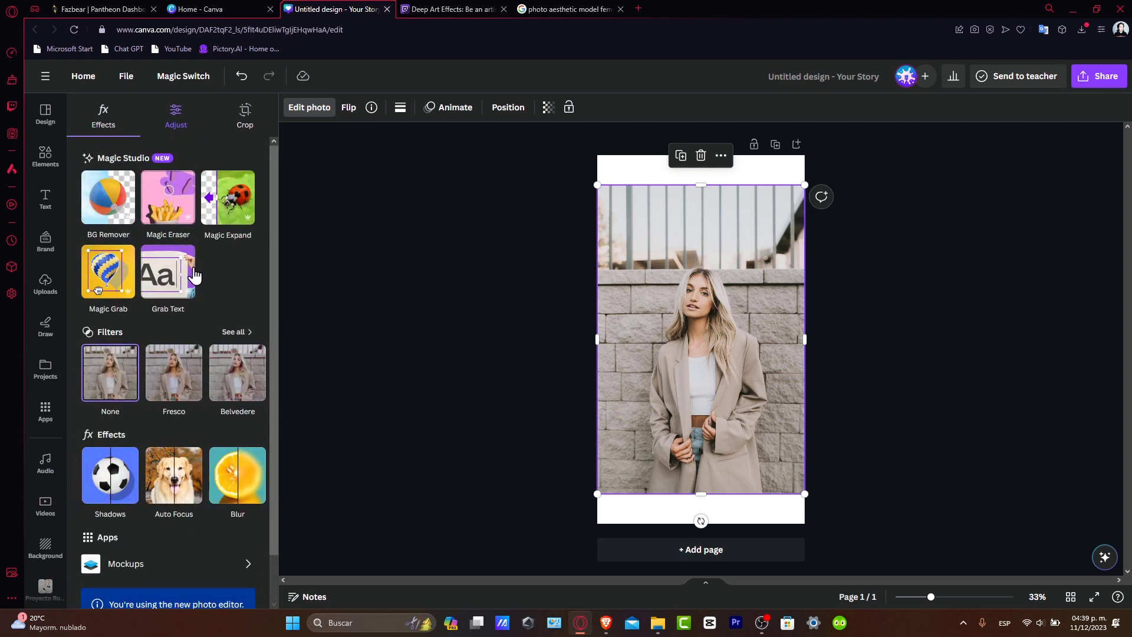
{"action": "left_click", "coordinate": [232, 331]}
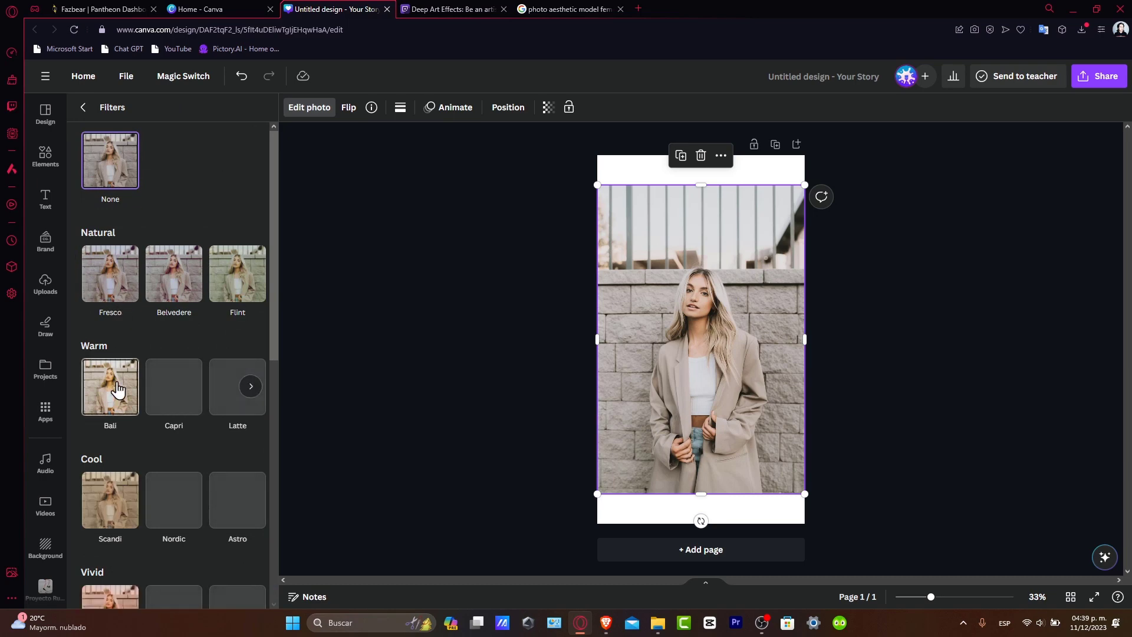
{"action": "left_click", "coordinate": [173, 386]}
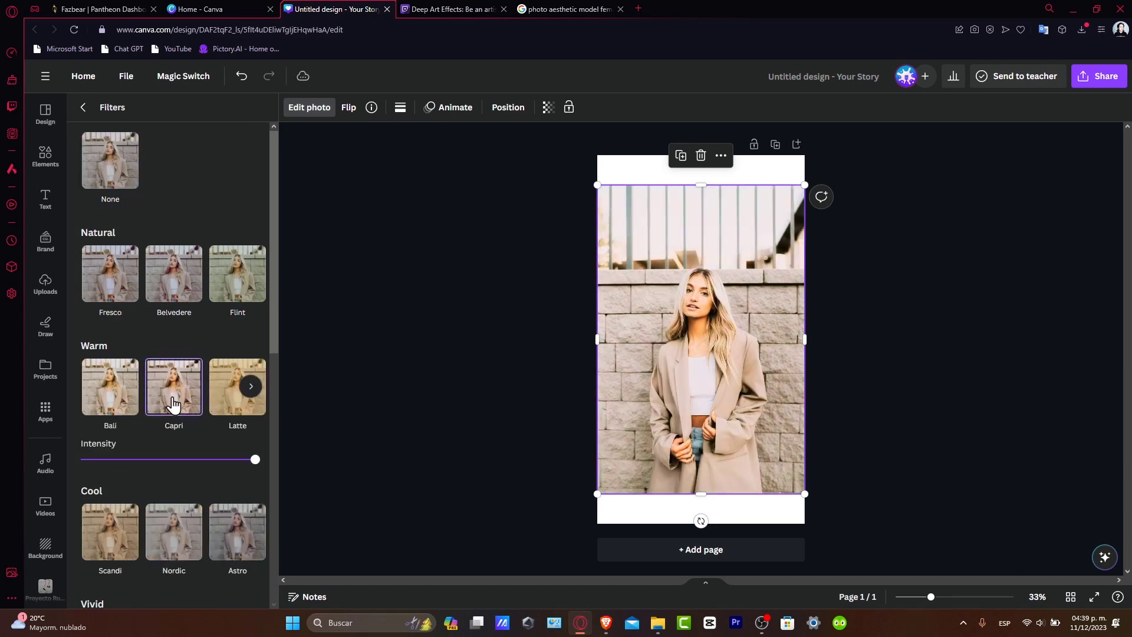
{"action": "left_click", "coordinate": [83, 107]}
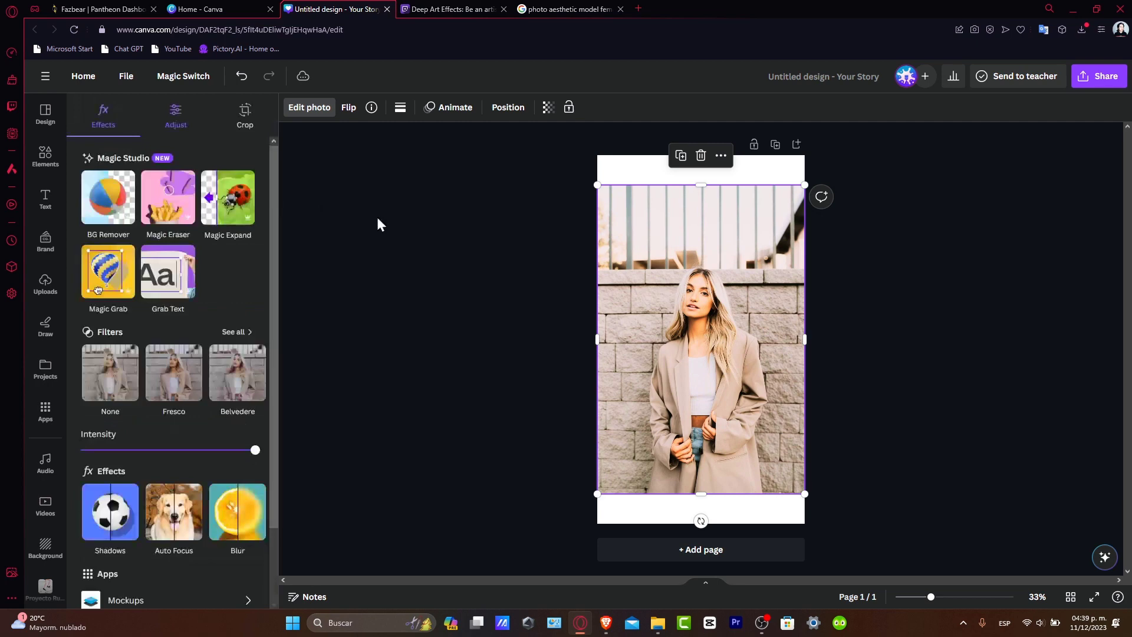
{"action": "mouse_move", "coordinate": [731, 303]}
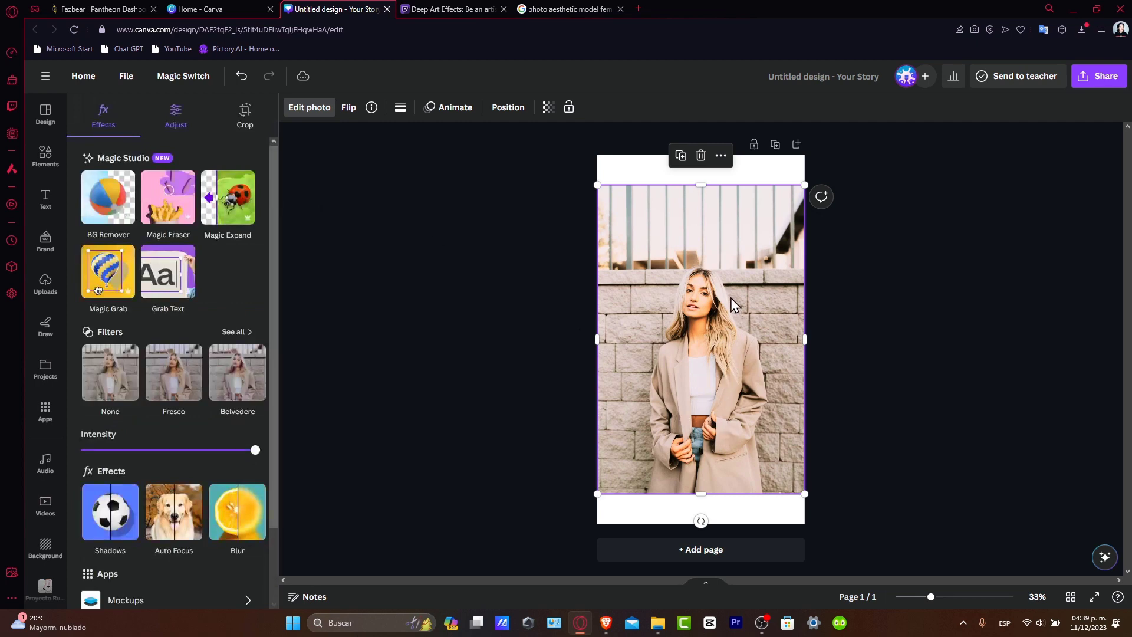
{"action": "left_click", "coordinate": [176, 115]}
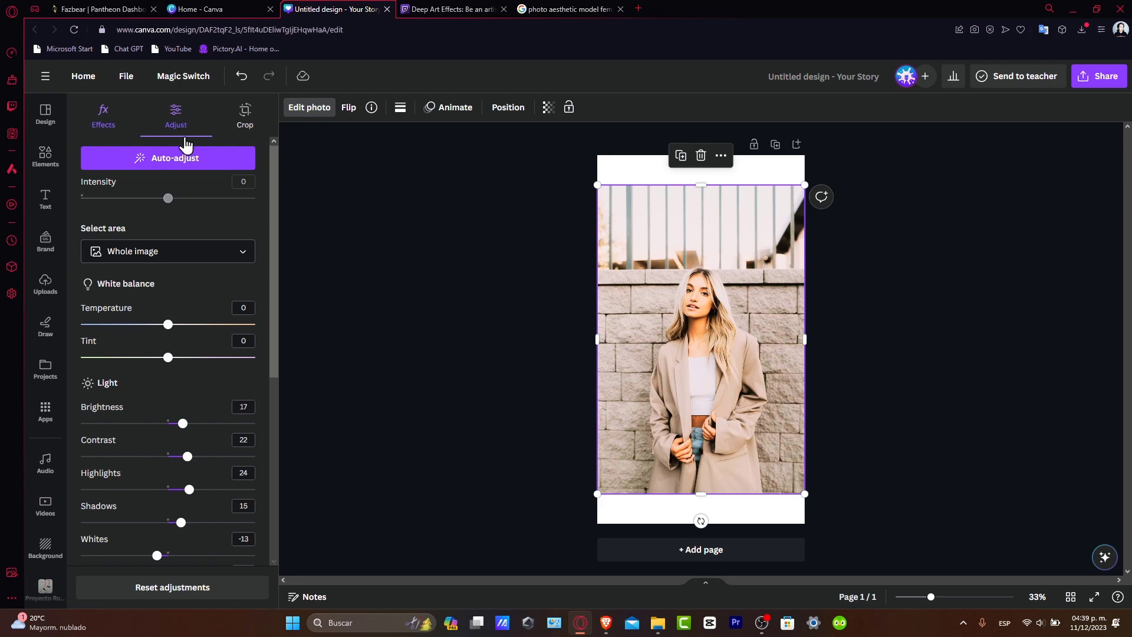
- Set Highlights and Whites to -100, Blacks -30, beige hue -11, saturation -5
{"action": "scroll", "scroll_direction": "down", "scroll_amount": 3}
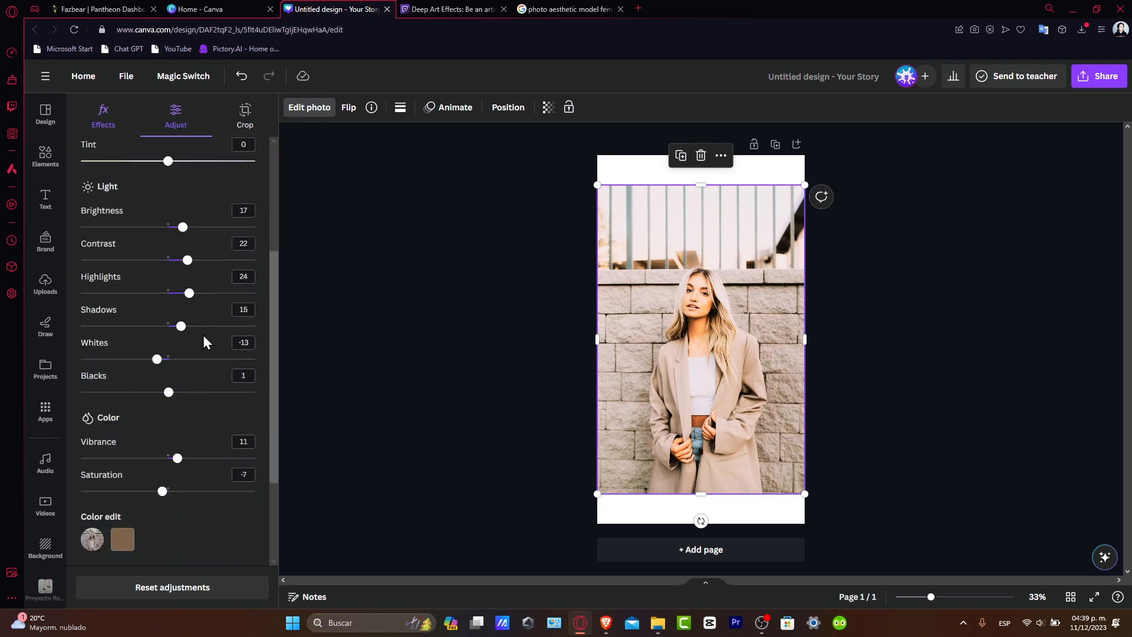
{"action": "mouse_move", "coordinate": [731, 323]}
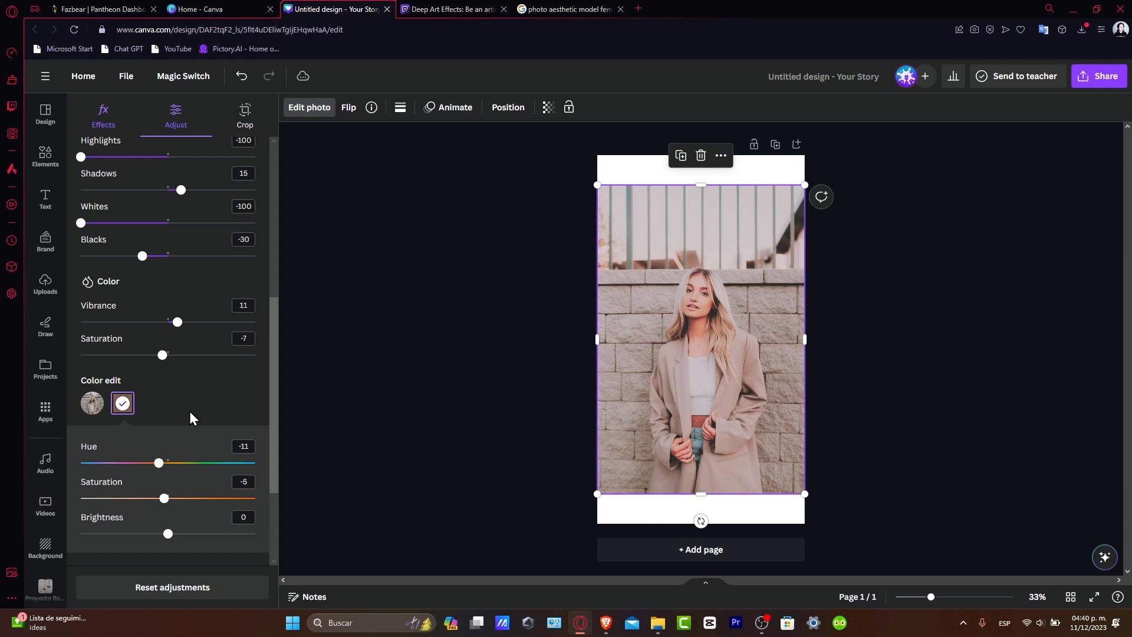
{"action": "left_click", "coordinate": [122, 403]}
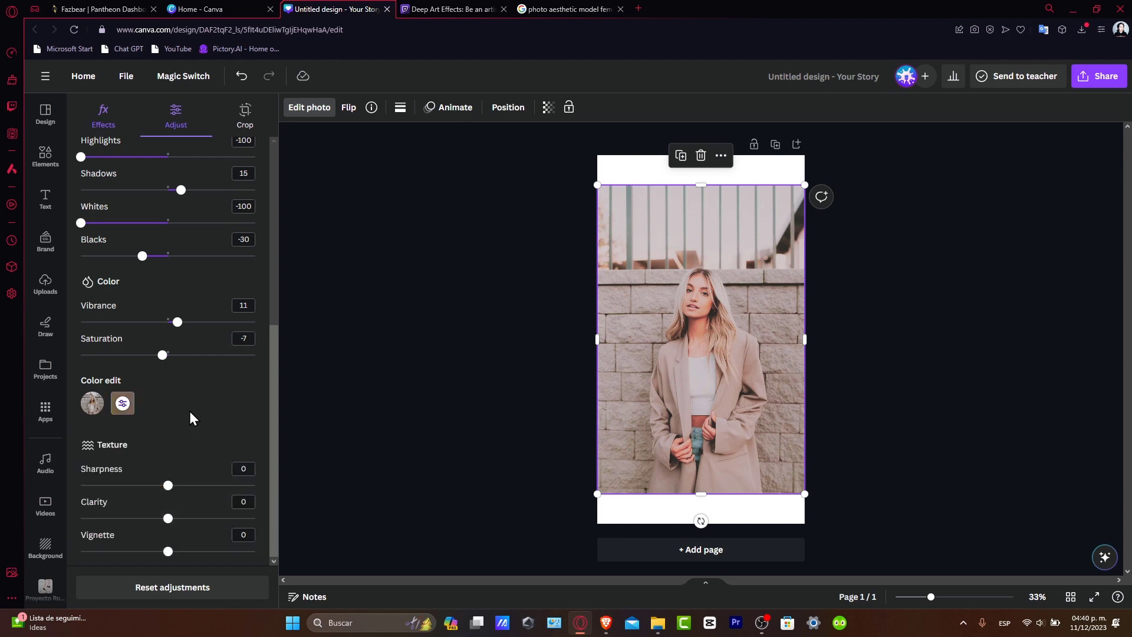
{"action": "mouse_move", "coordinate": [402, 373]}
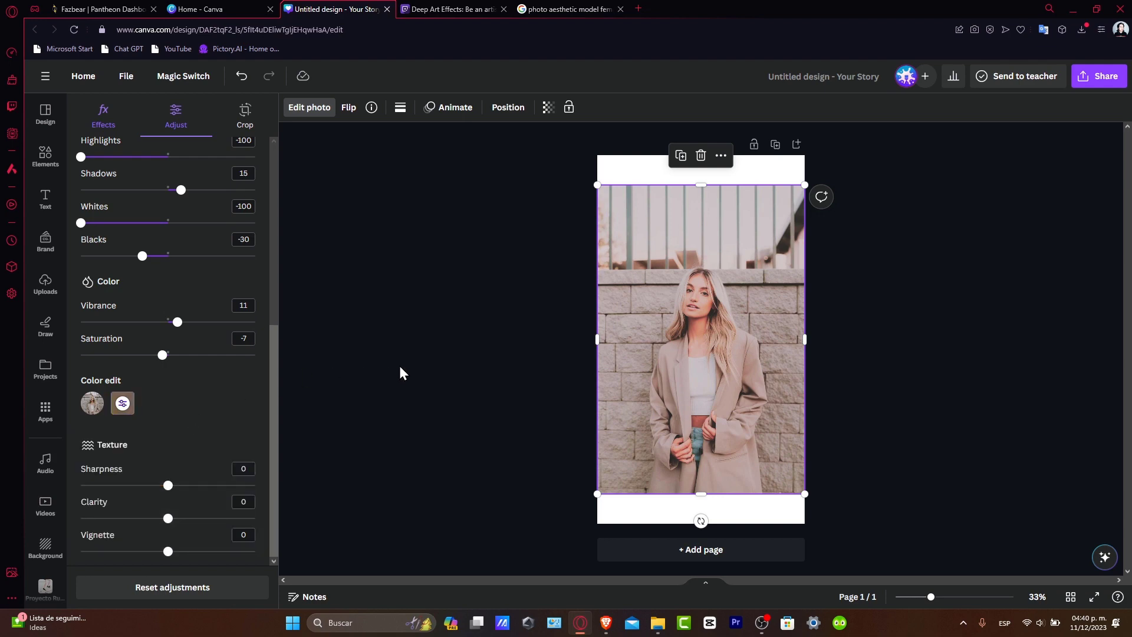
{"action": "mouse_move", "coordinate": [699, 364]}
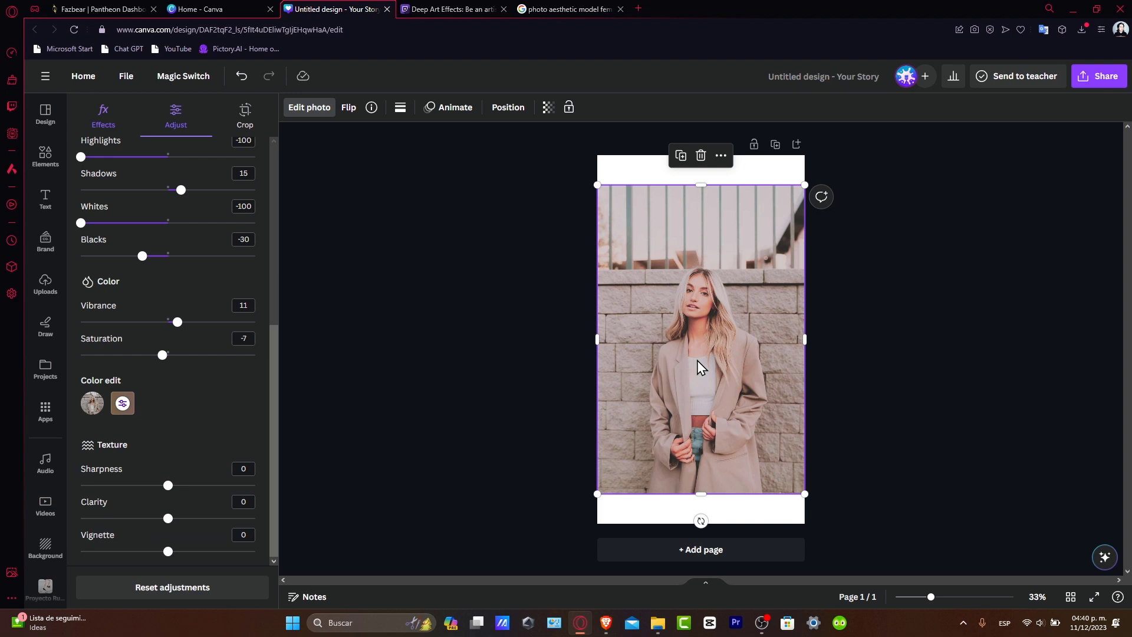
- Reopen the photo's Effects options and add the 'Into the Blue' denim Story template page
{"action": "left_click", "coordinate": [45, 156]}
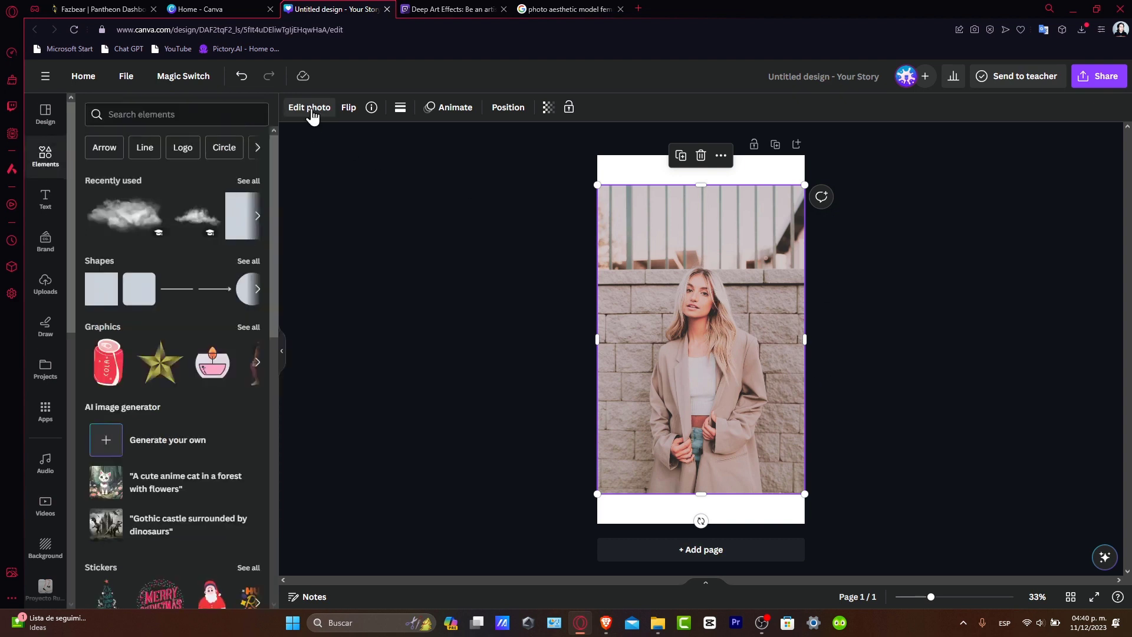
{"action": "left_click", "coordinate": [309, 107]}
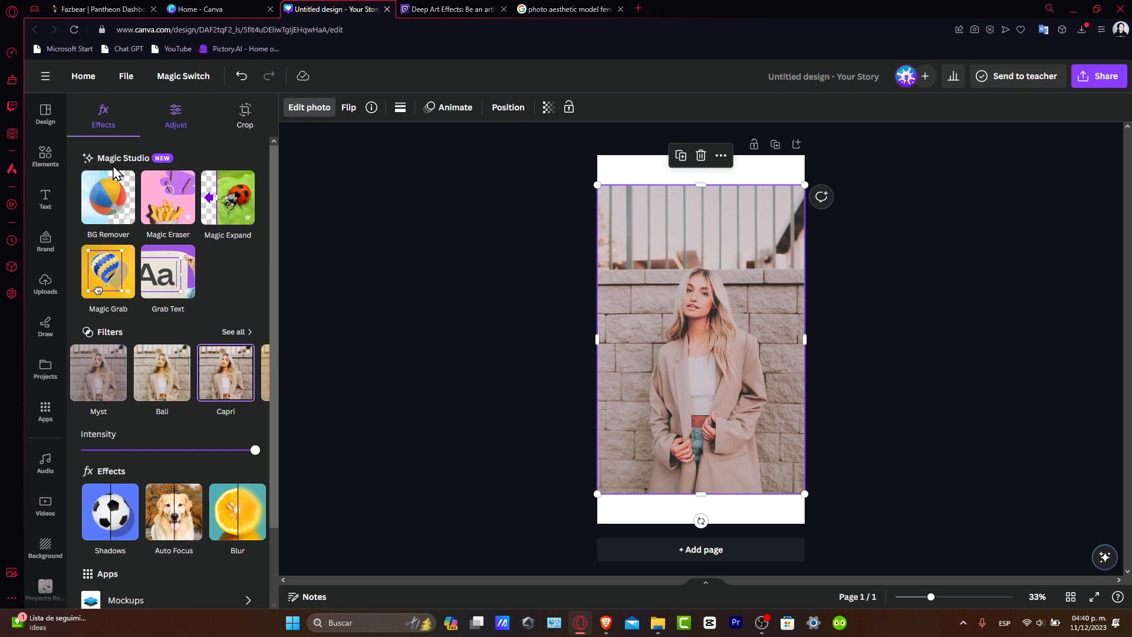
{"action": "mouse_move", "coordinate": [726, 398]}
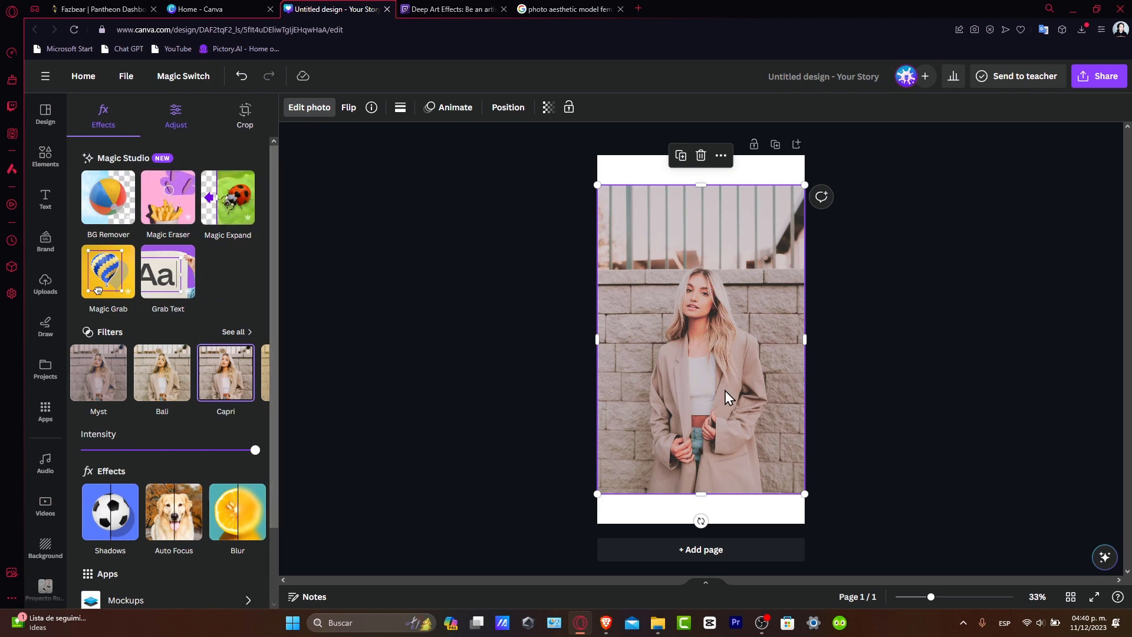
{"action": "mouse_move", "coordinate": [736, 363]}
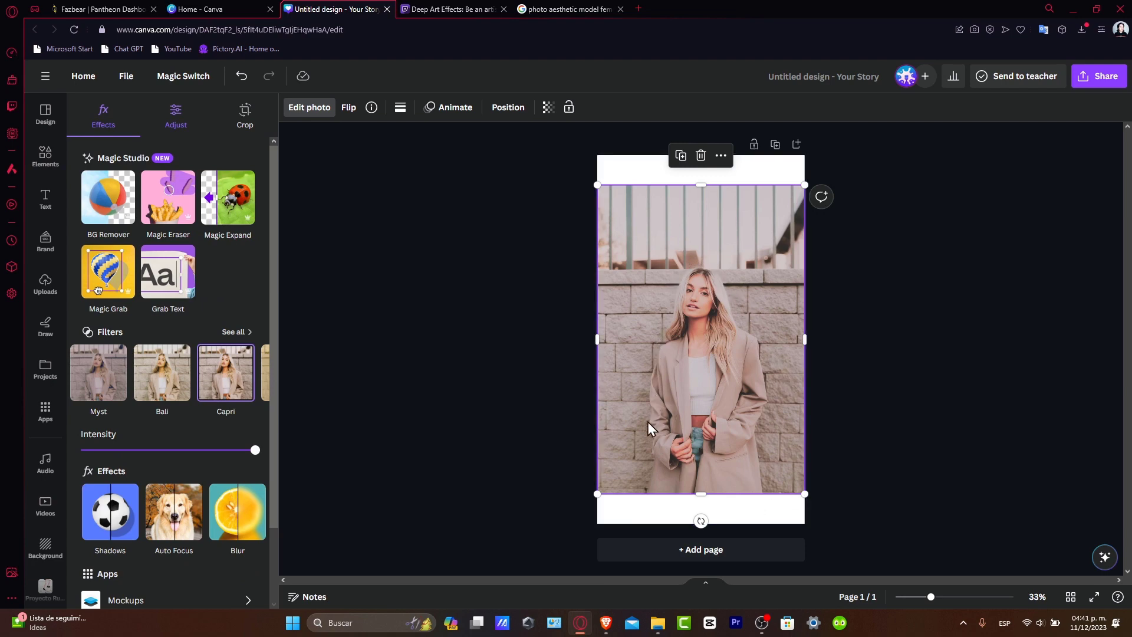
{"action": "left_click", "coordinate": [106, 197]}
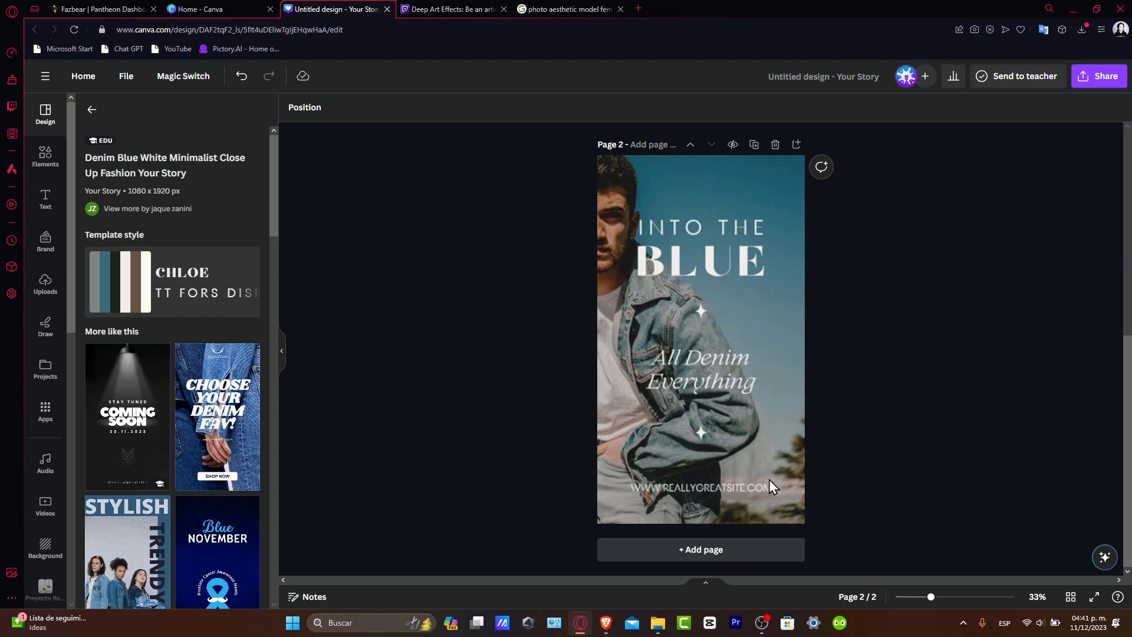
- Replace the man's photo on the 'Into the Blue' page with the edited woman's photo
{"action": "left_click", "coordinate": [700, 340]}
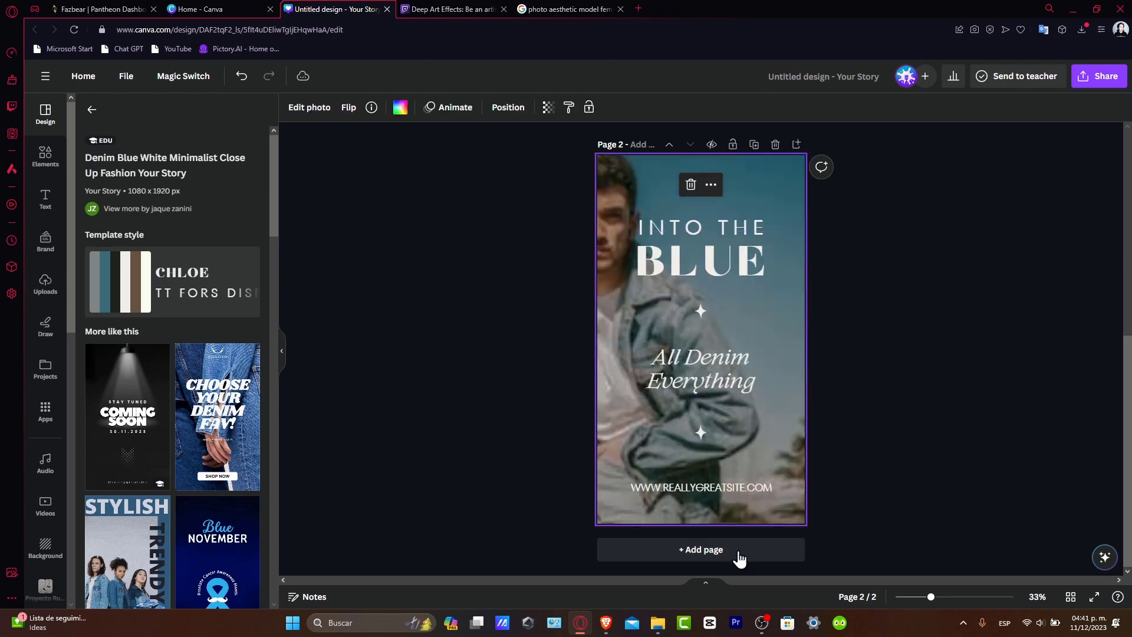
{"action": "scroll", "scroll_direction": "up", "scroll_amount": 3}
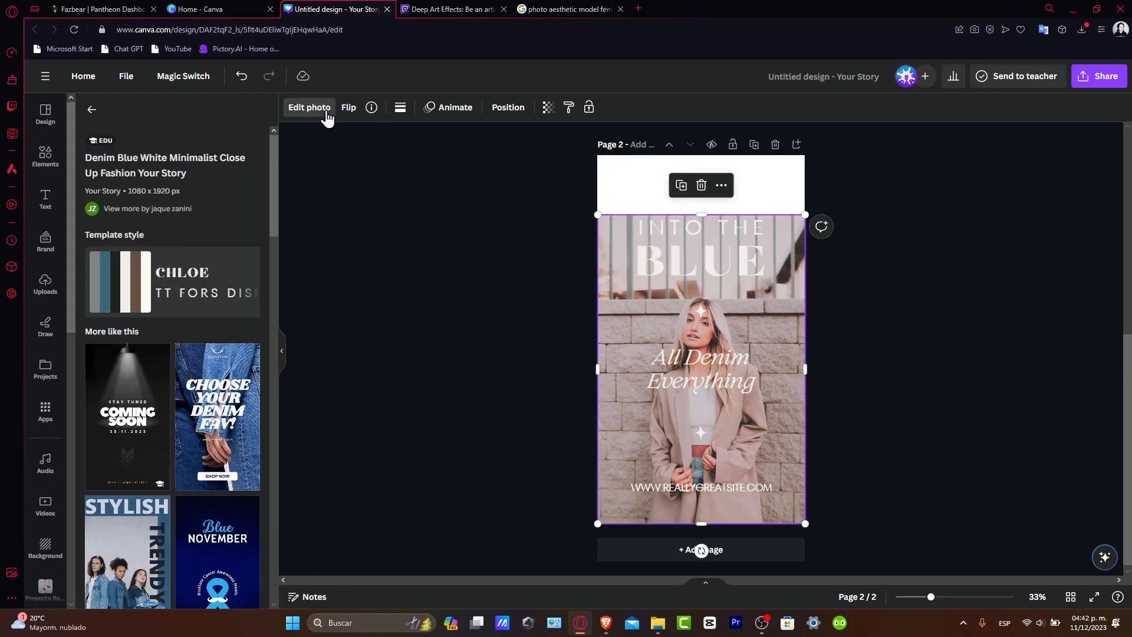
- Magic-expand the photo to the whole page, keep the first result, and blur the railing
{"action": "left_click", "coordinate": [308, 107]}
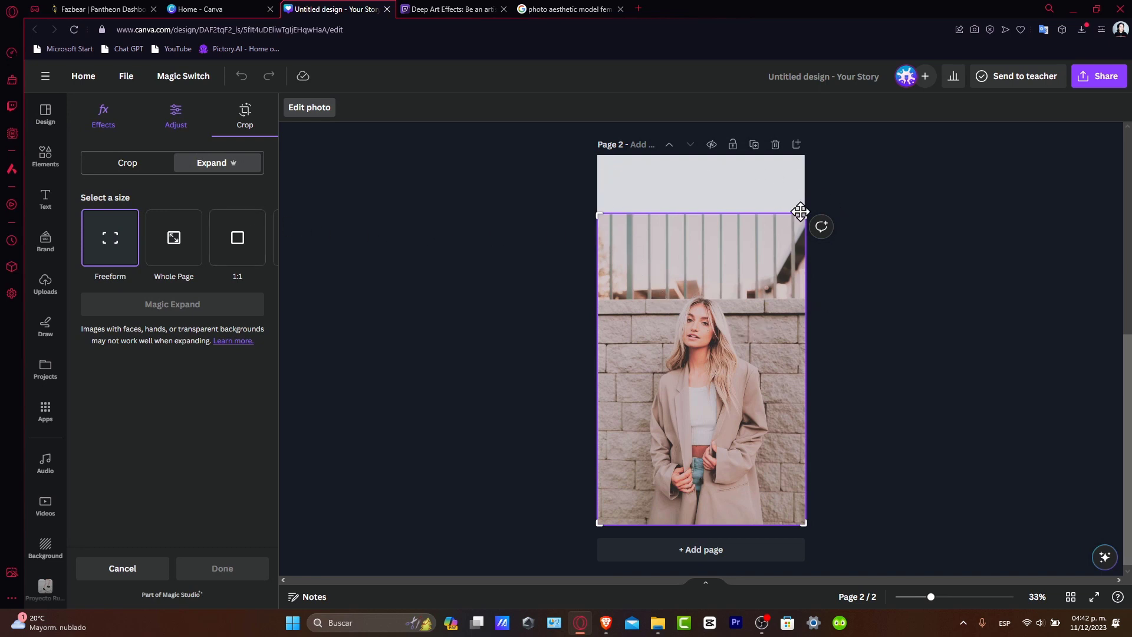
{"action": "mouse_move", "coordinate": [174, 246]}
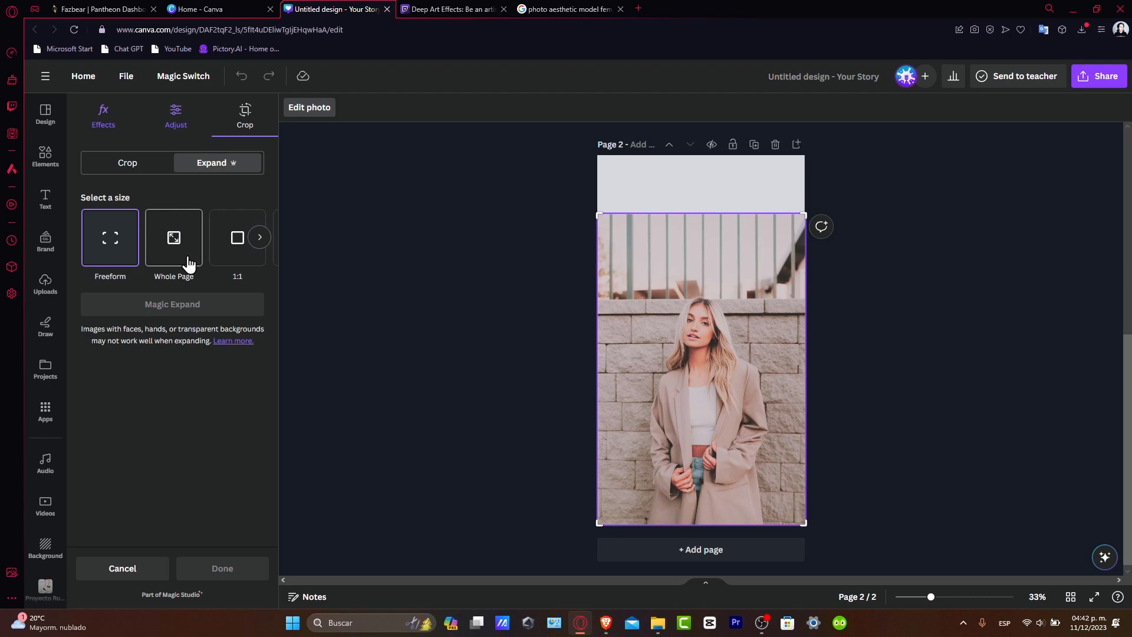
{"action": "left_click", "coordinate": [171, 303]}
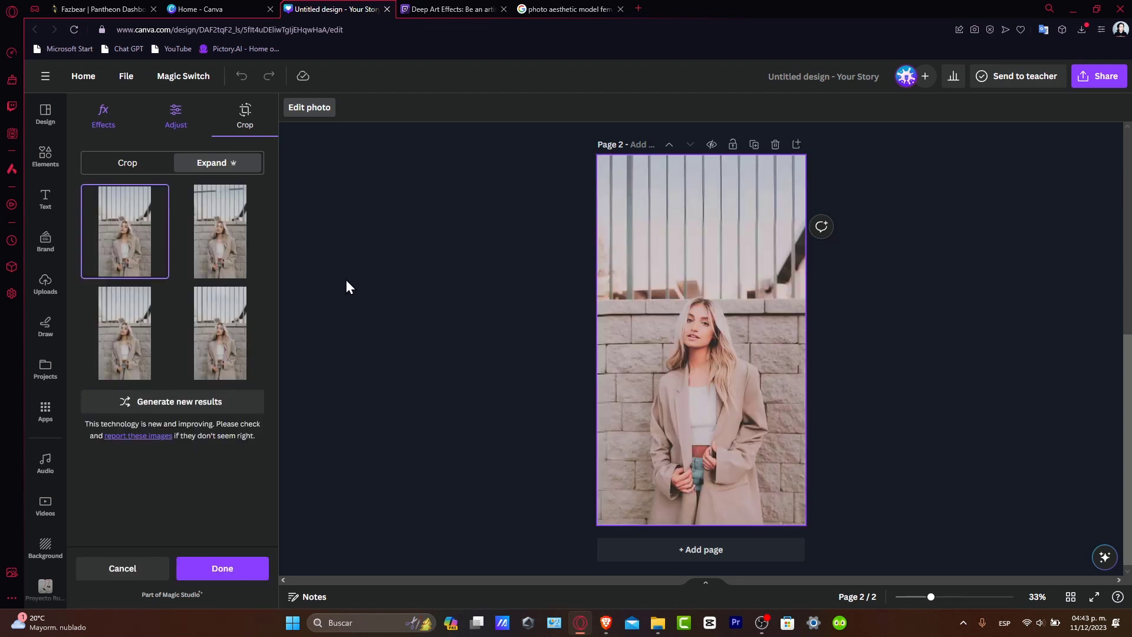
{"action": "left_click", "coordinate": [219, 231]}
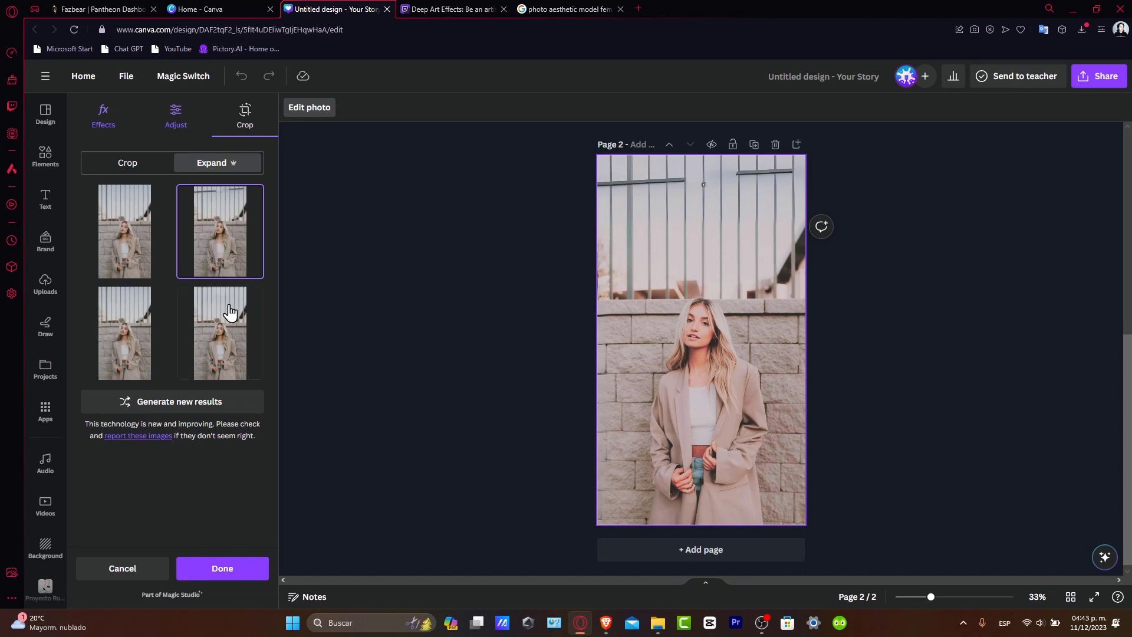
{"action": "left_click", "coordinate": [124, 333]}
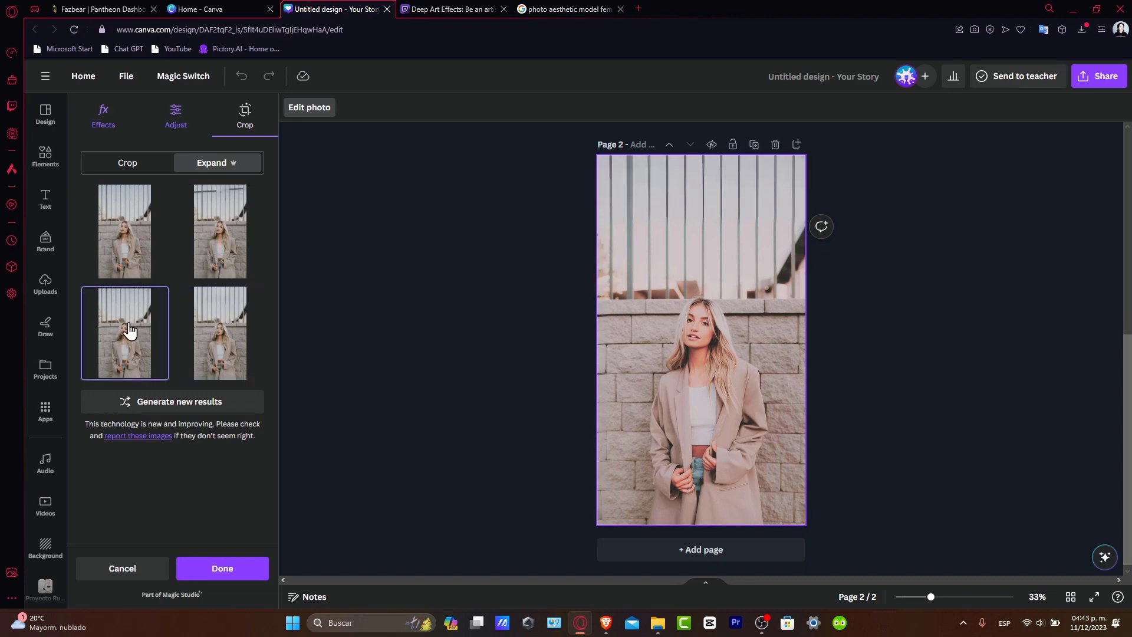
{"action": "left_click", "coordinate": [125, 231]}
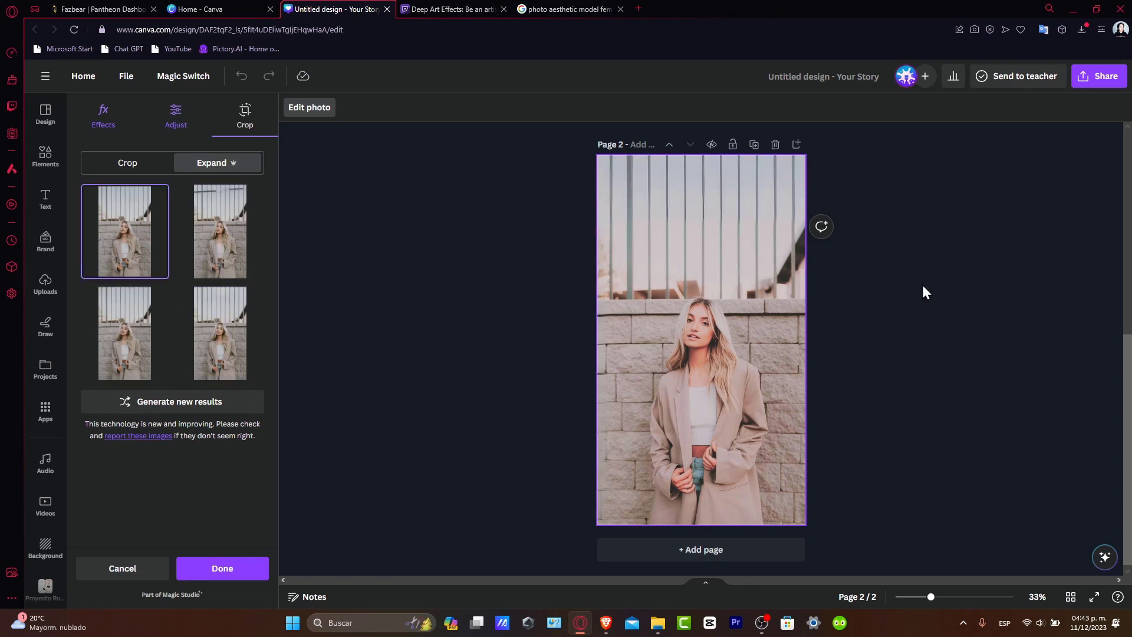
{"action": "mouse_move", "coordinate": [619, 242]}
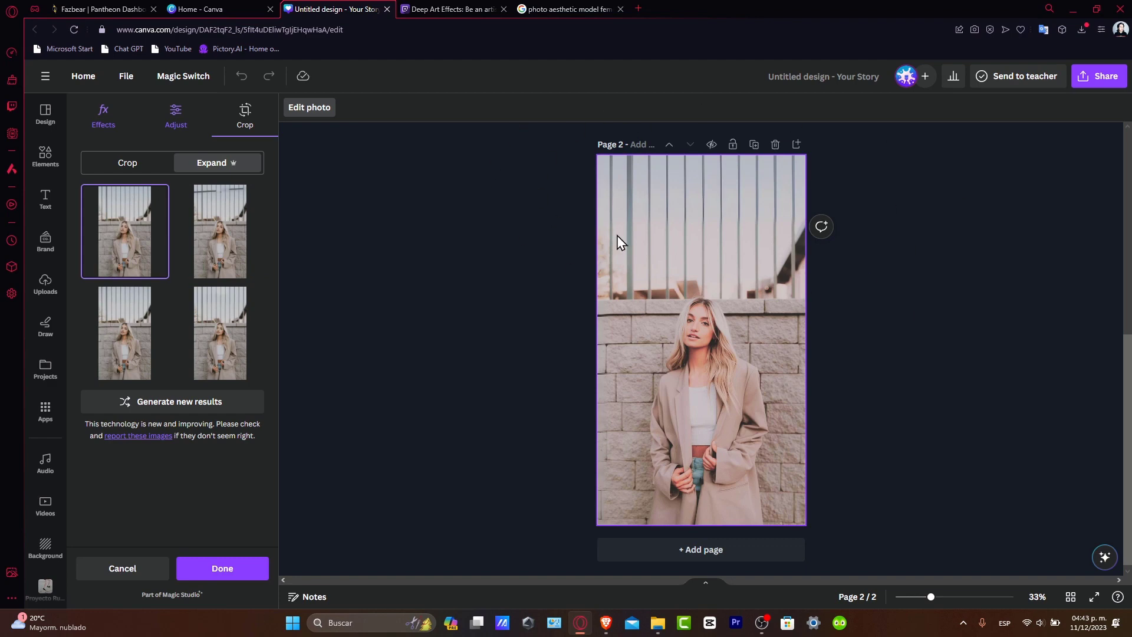
{"action": "mouse_move", "coordinate": [554, 355]}
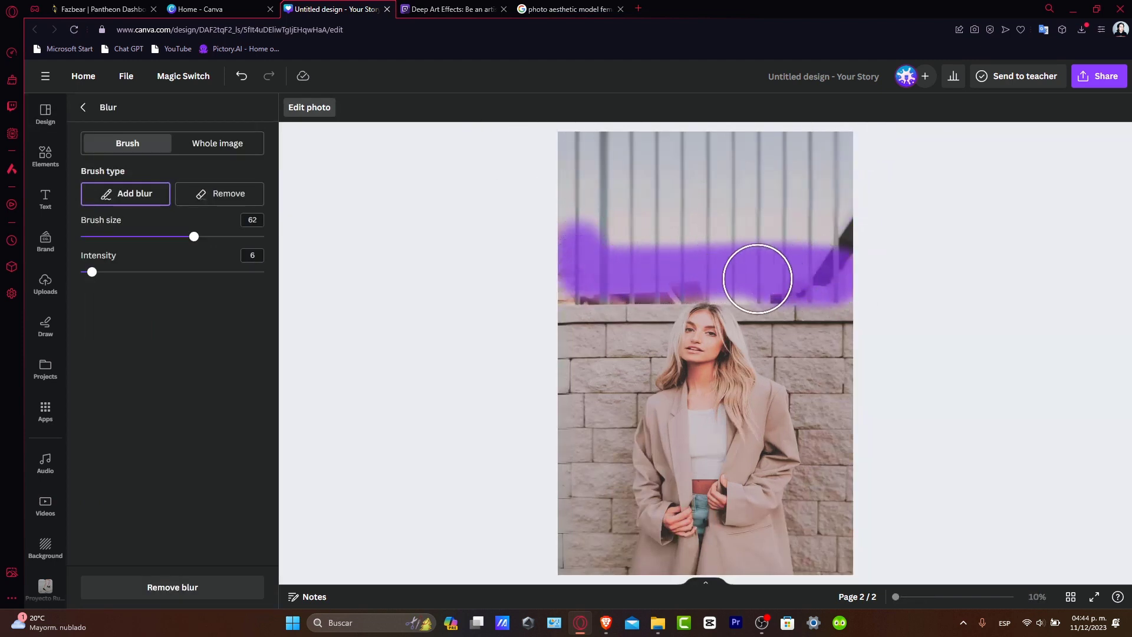
{"action": "left_click", "coordinate": [83, 107]}
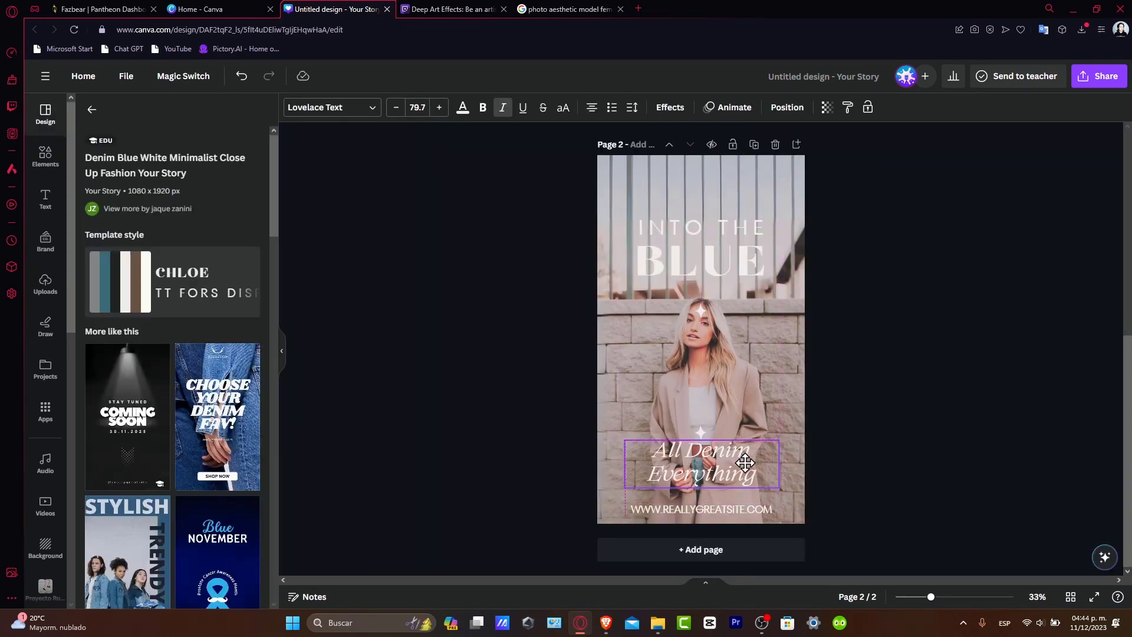
- Drag the INTO THE BLUE heading higher on page 2, then select the expanded photo
{"action": "left_click", "coordinate": [700, 462]}
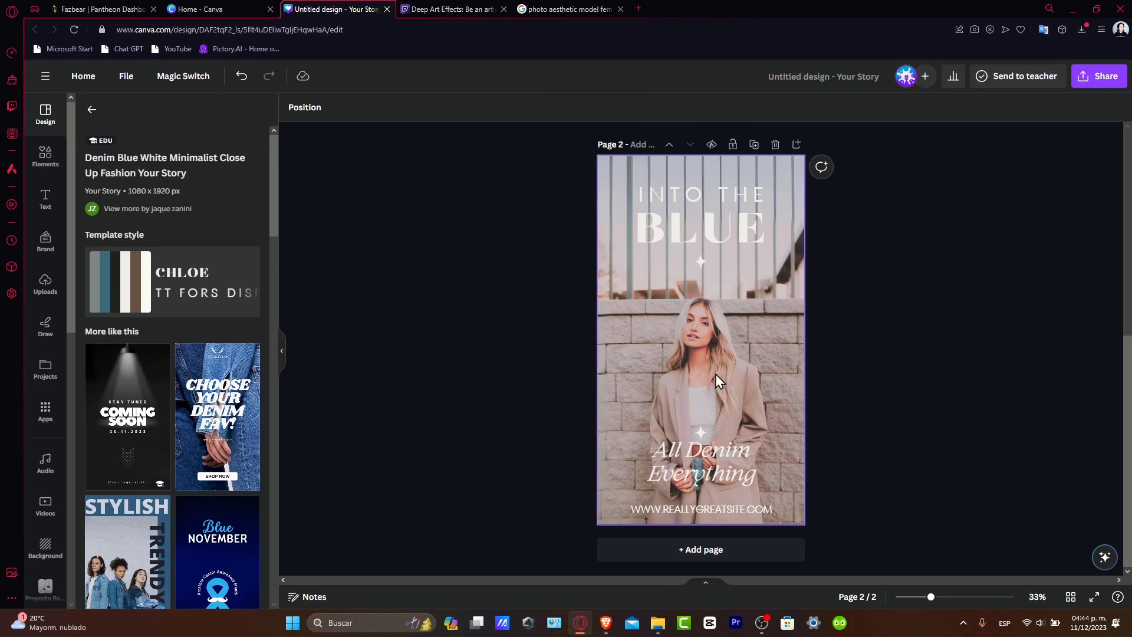
{"action": "left_click", "coordinate": [701, 375]}
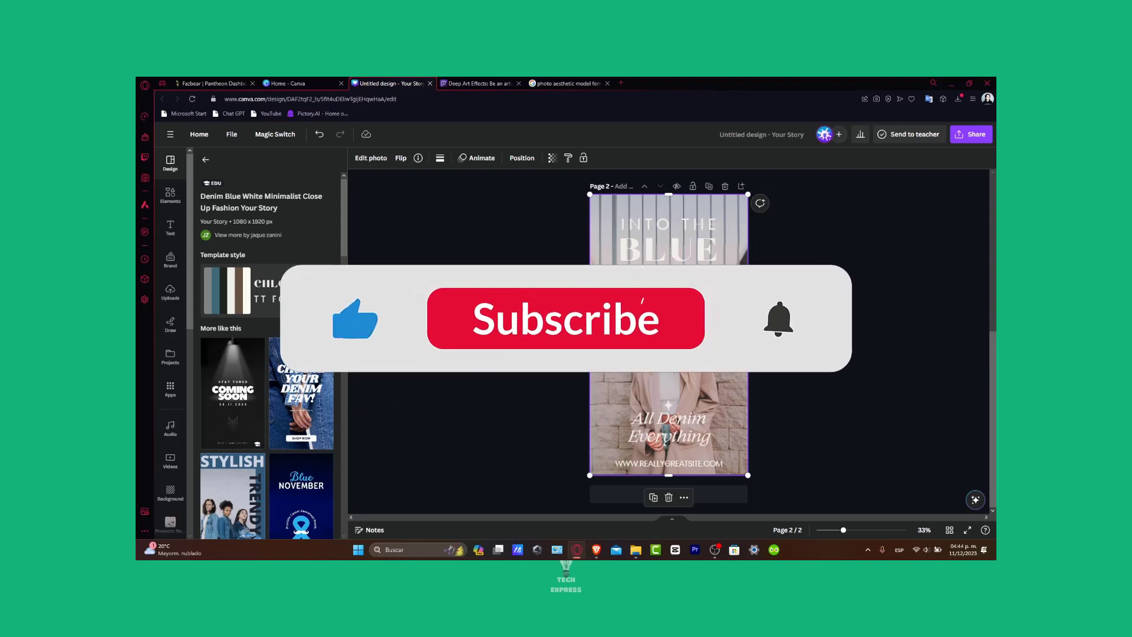
{"action": "left_click", "coordinate": [566, 319]}
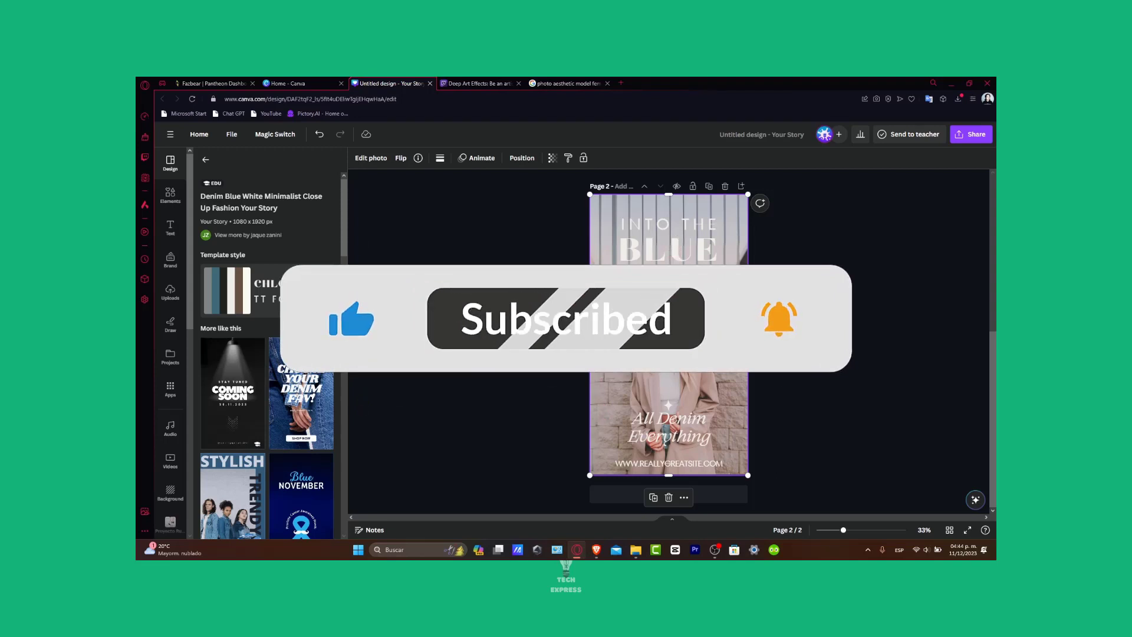